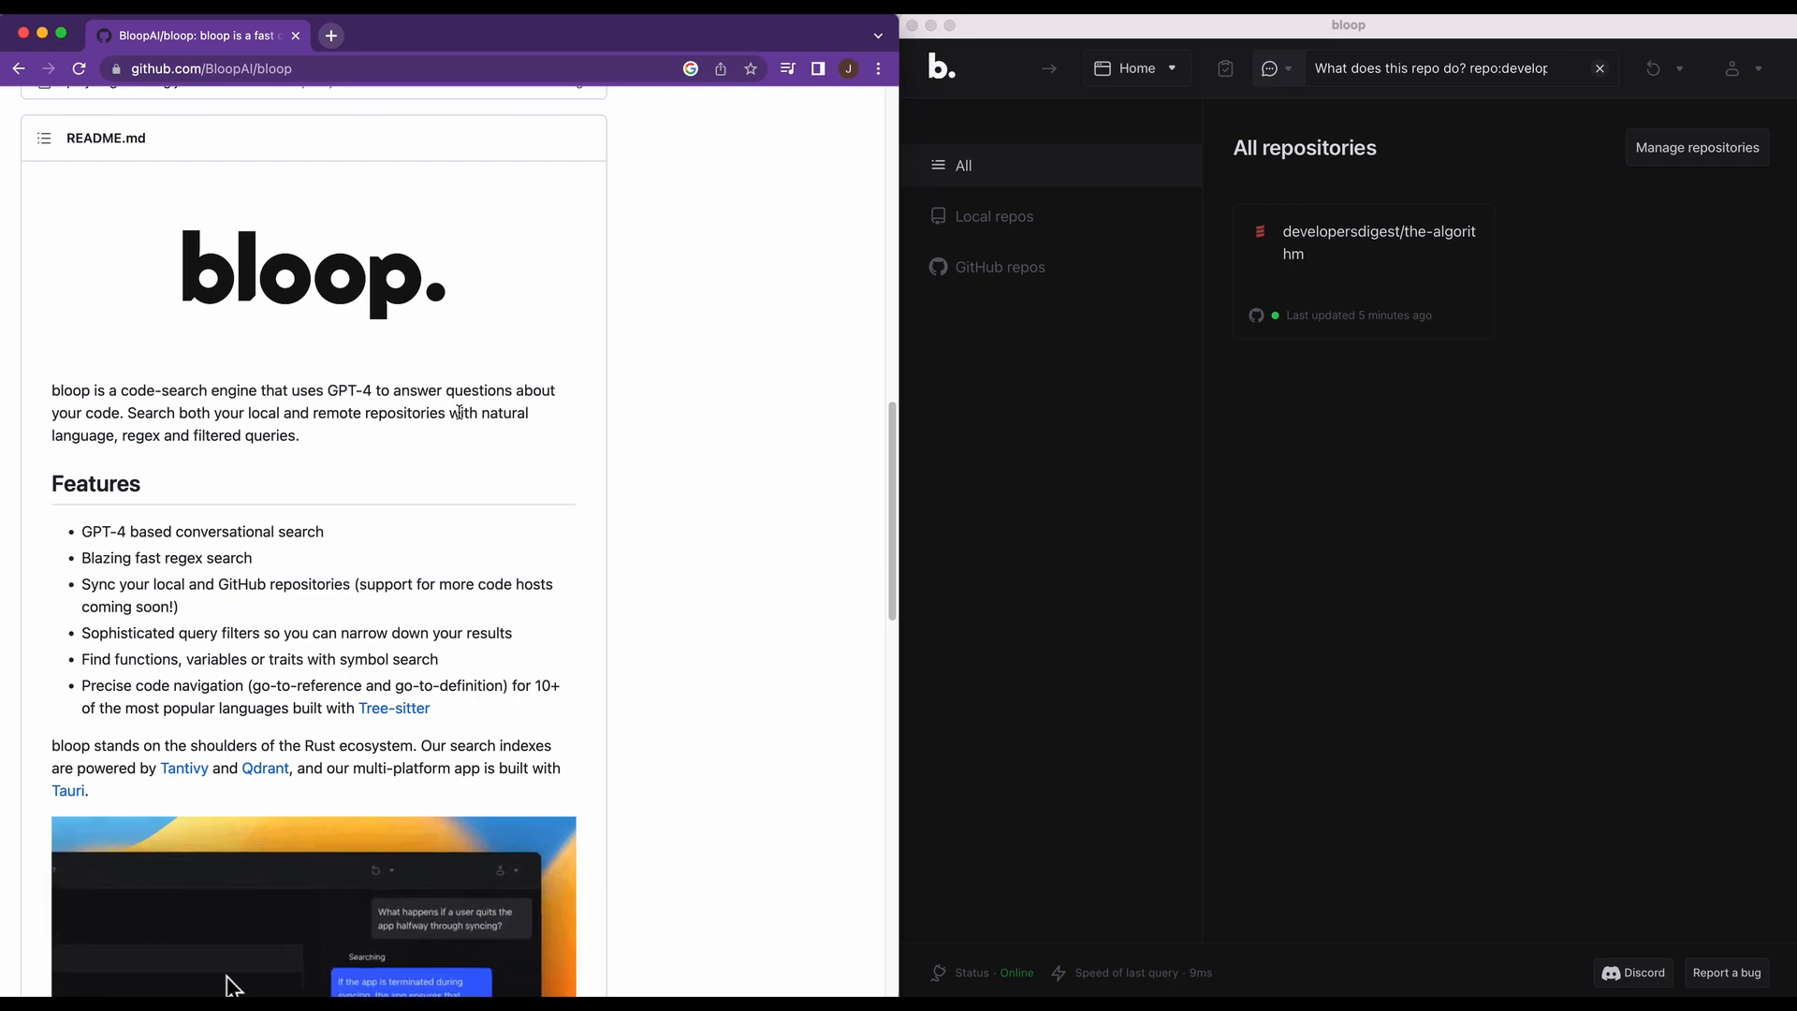
mouse_move(991, 253)
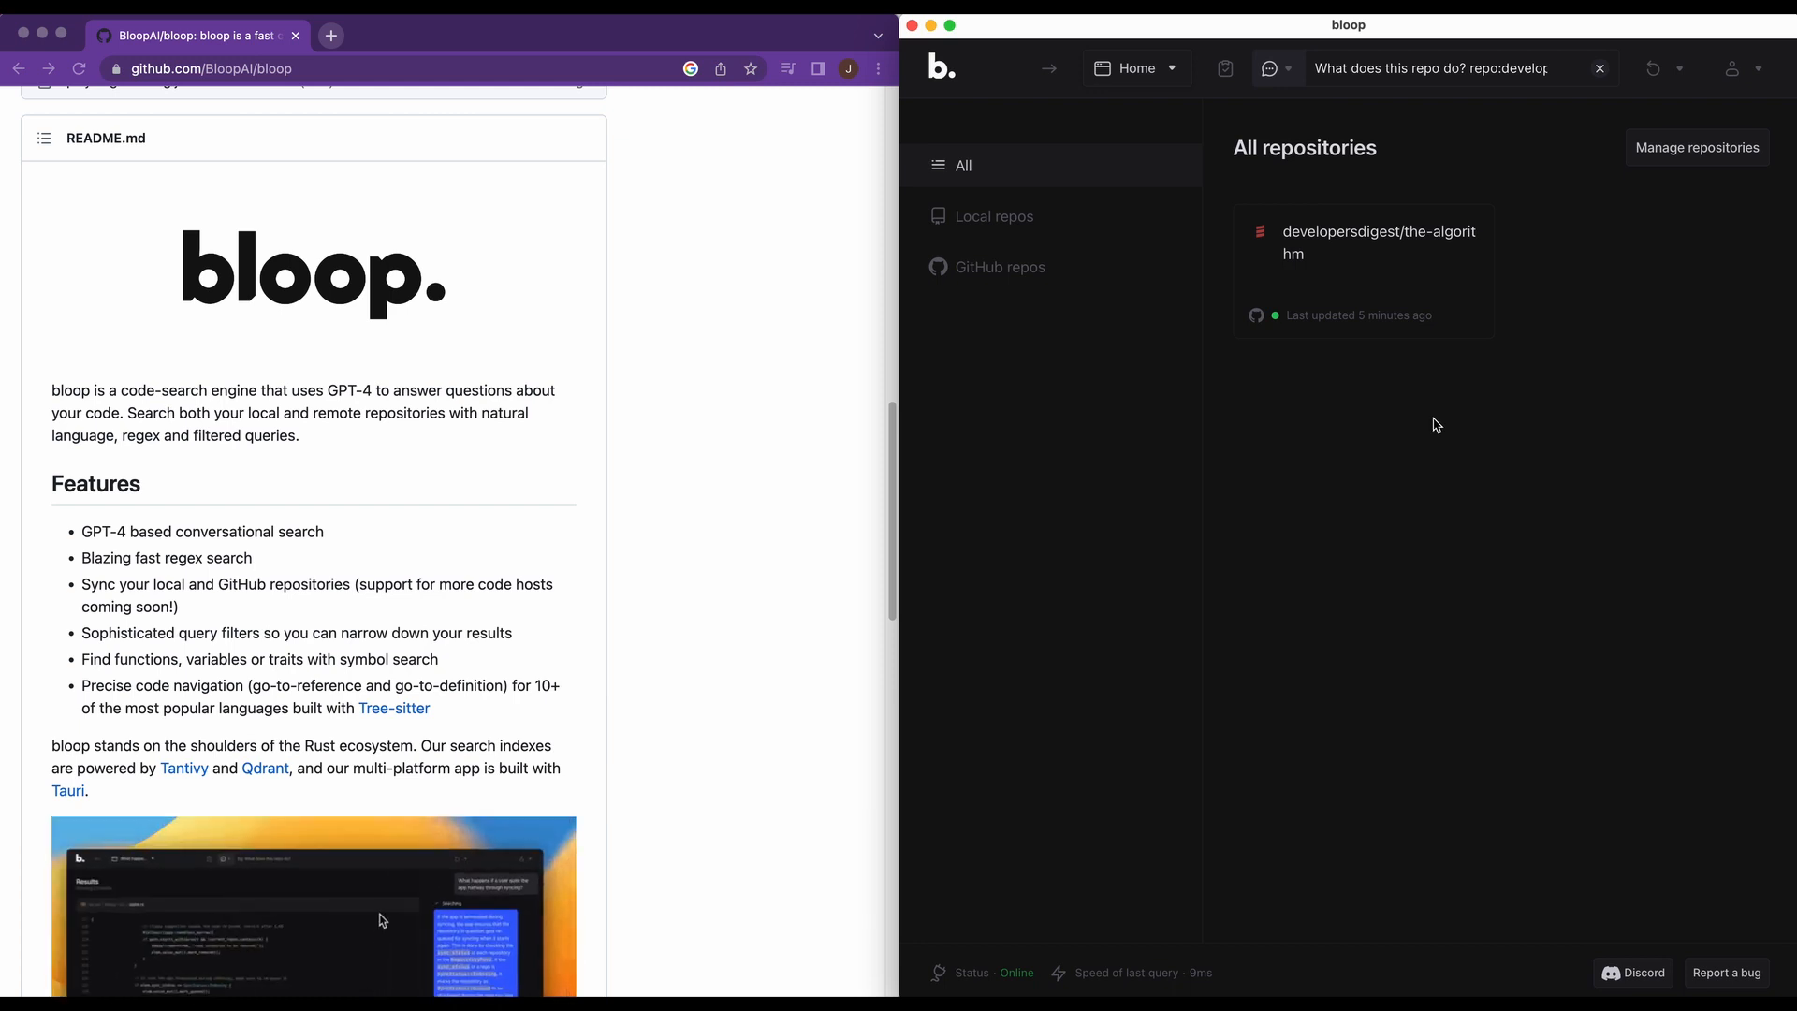
mouse_move(1426, 255)
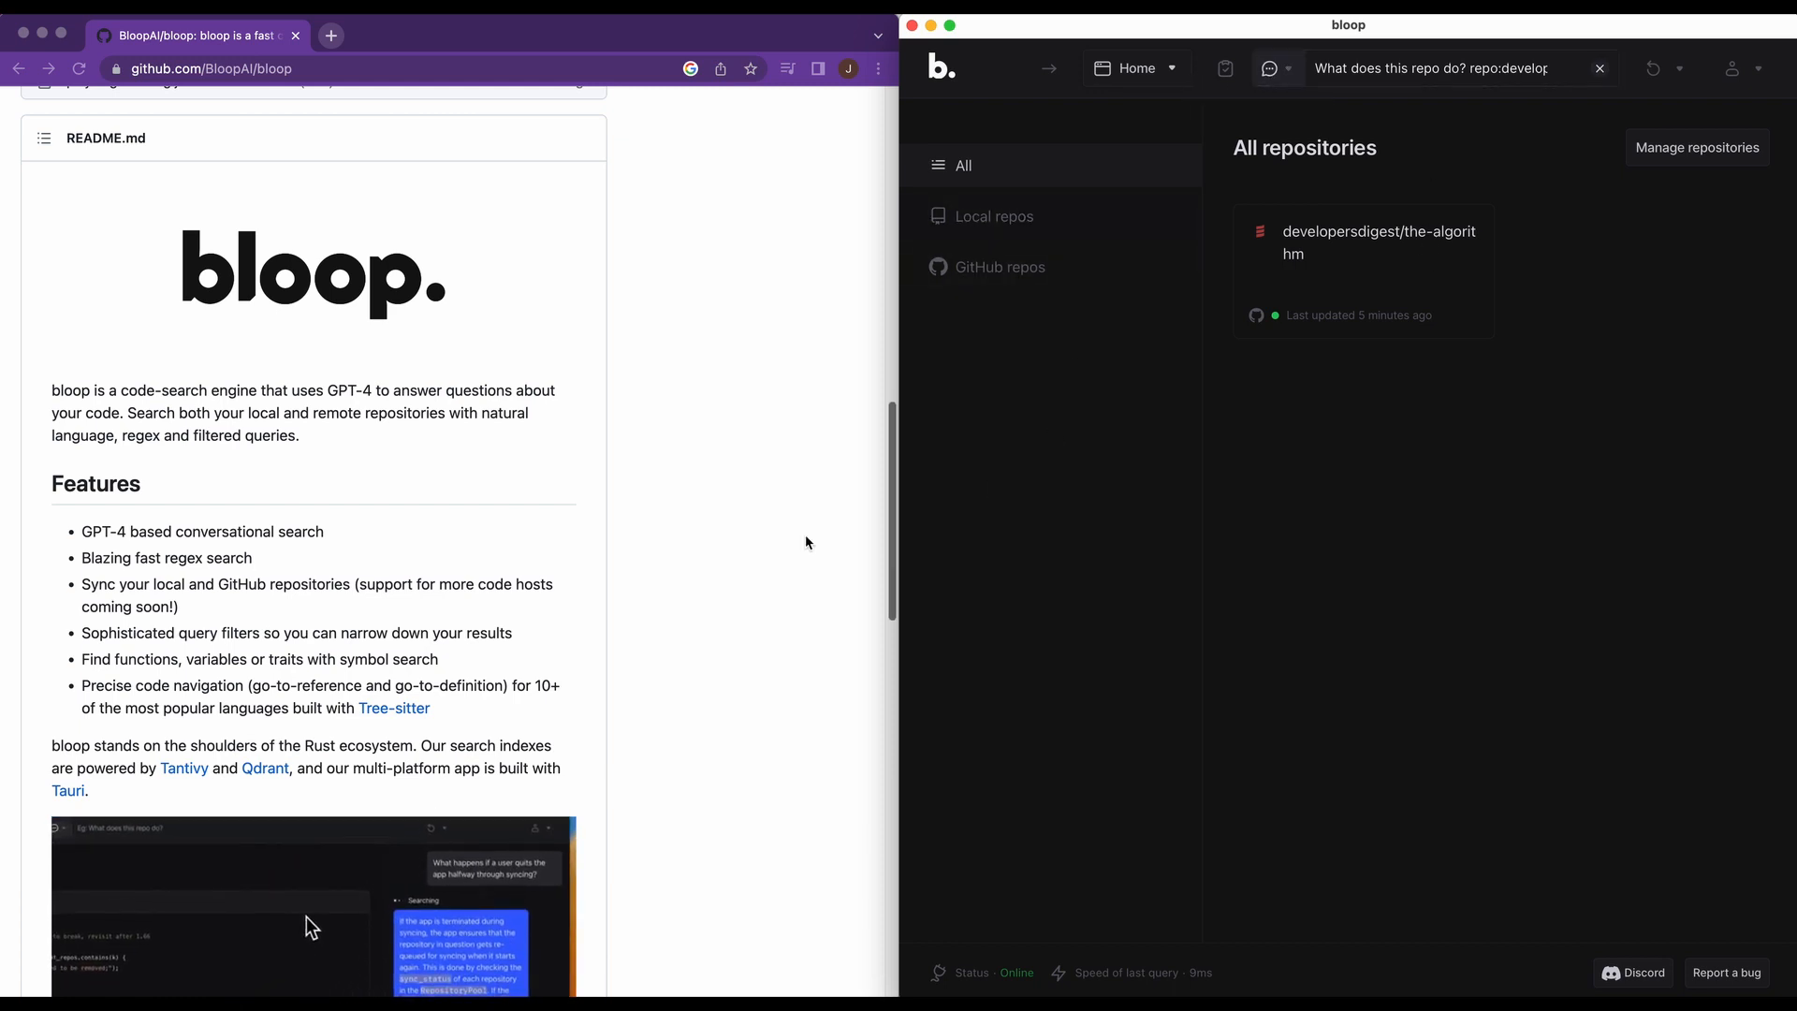
Follow the README's 'download the app' link to bloop's Releases page
scroll("up", 3)
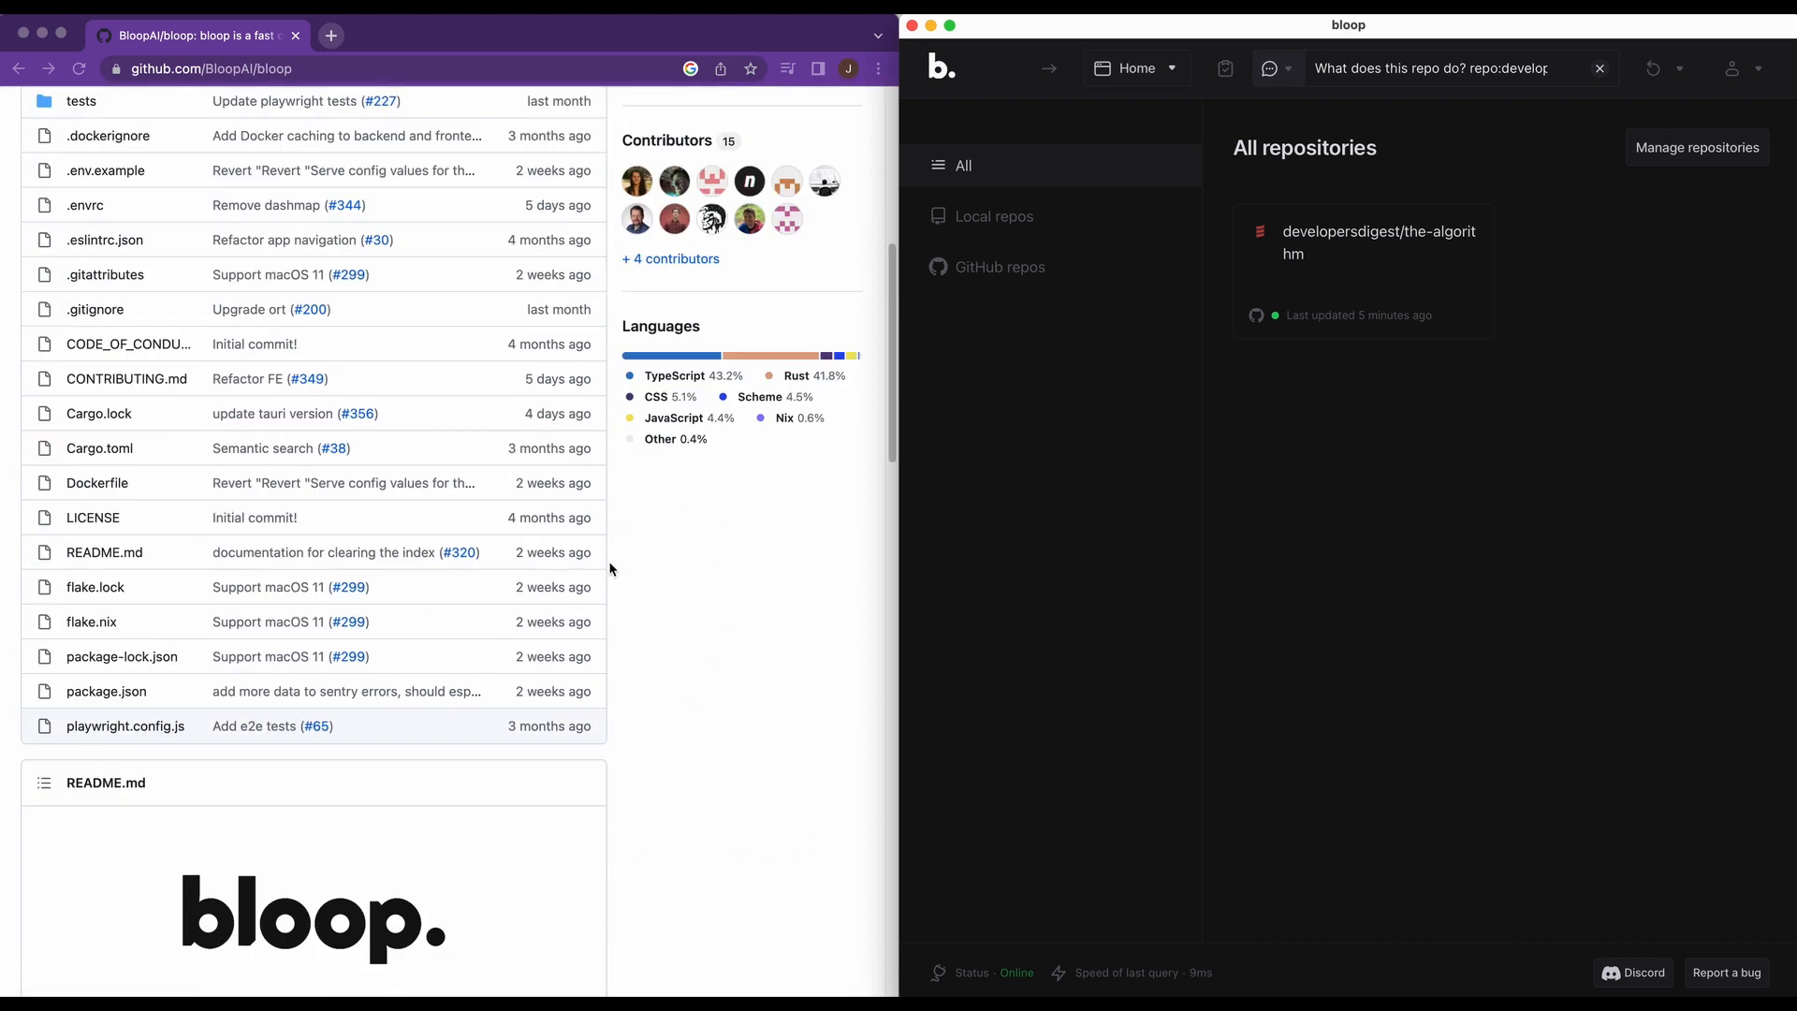
scroll("down", 3)
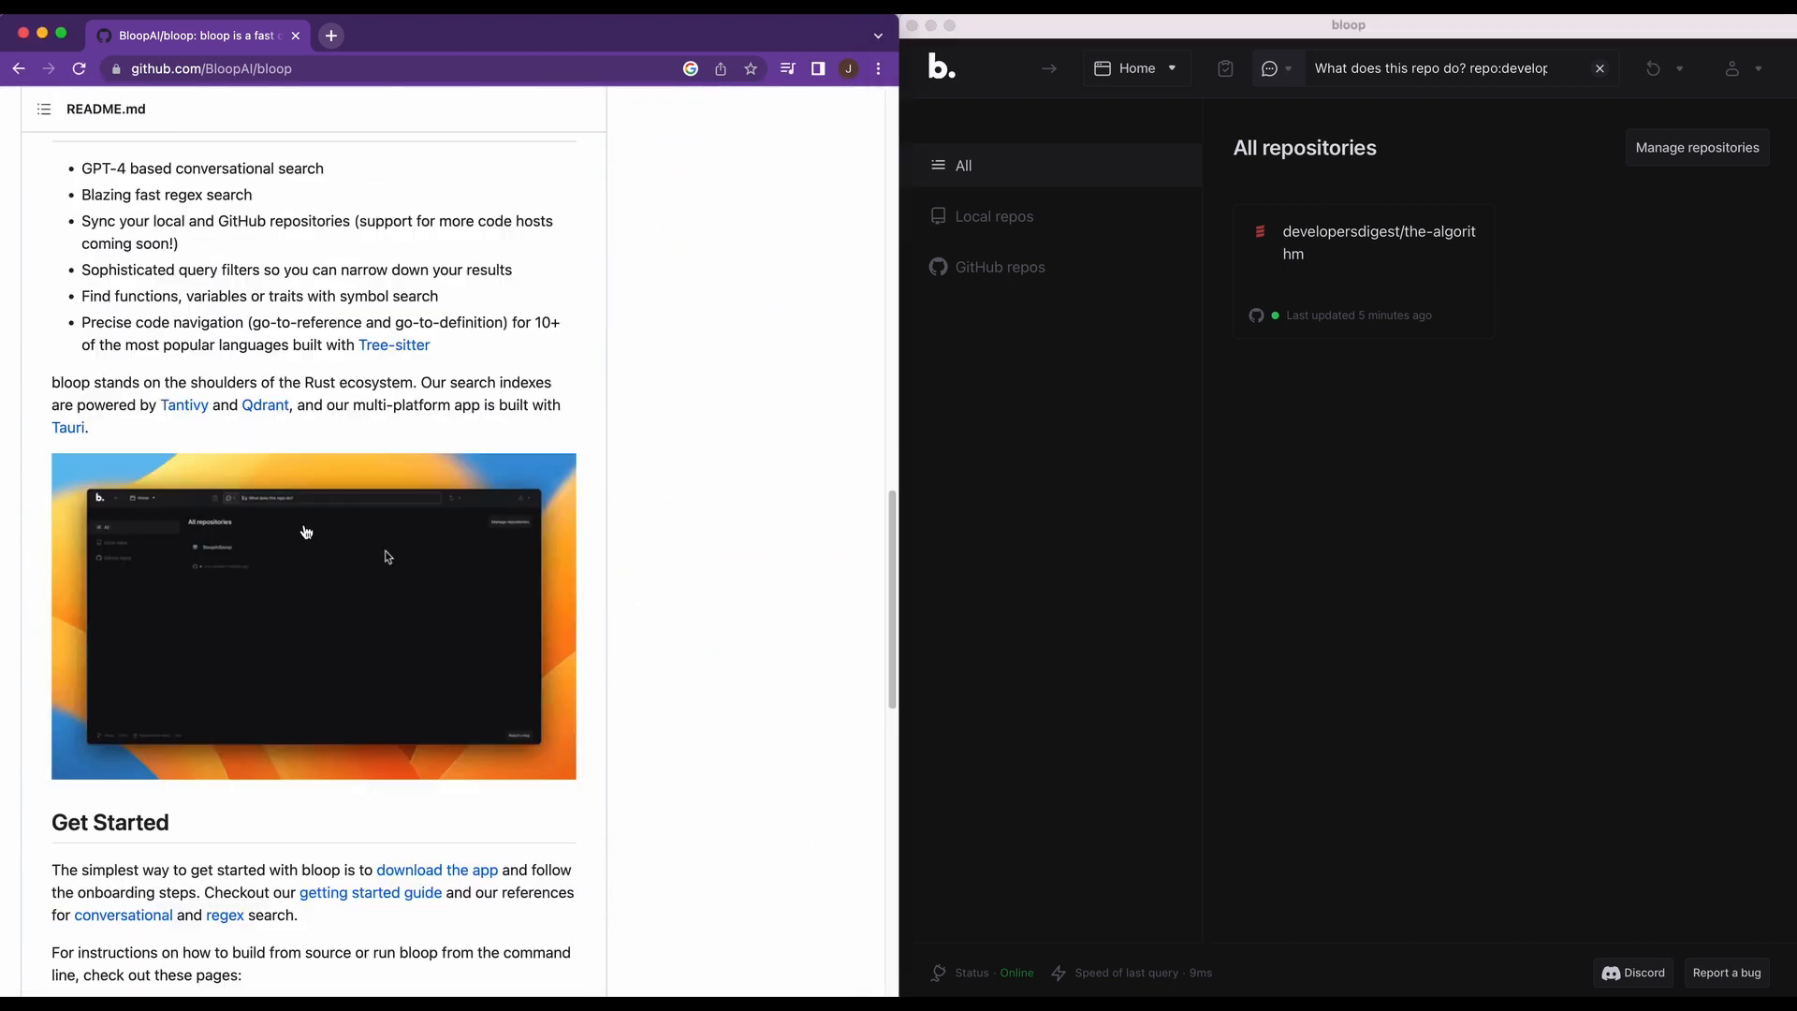
scroll("down", 3)
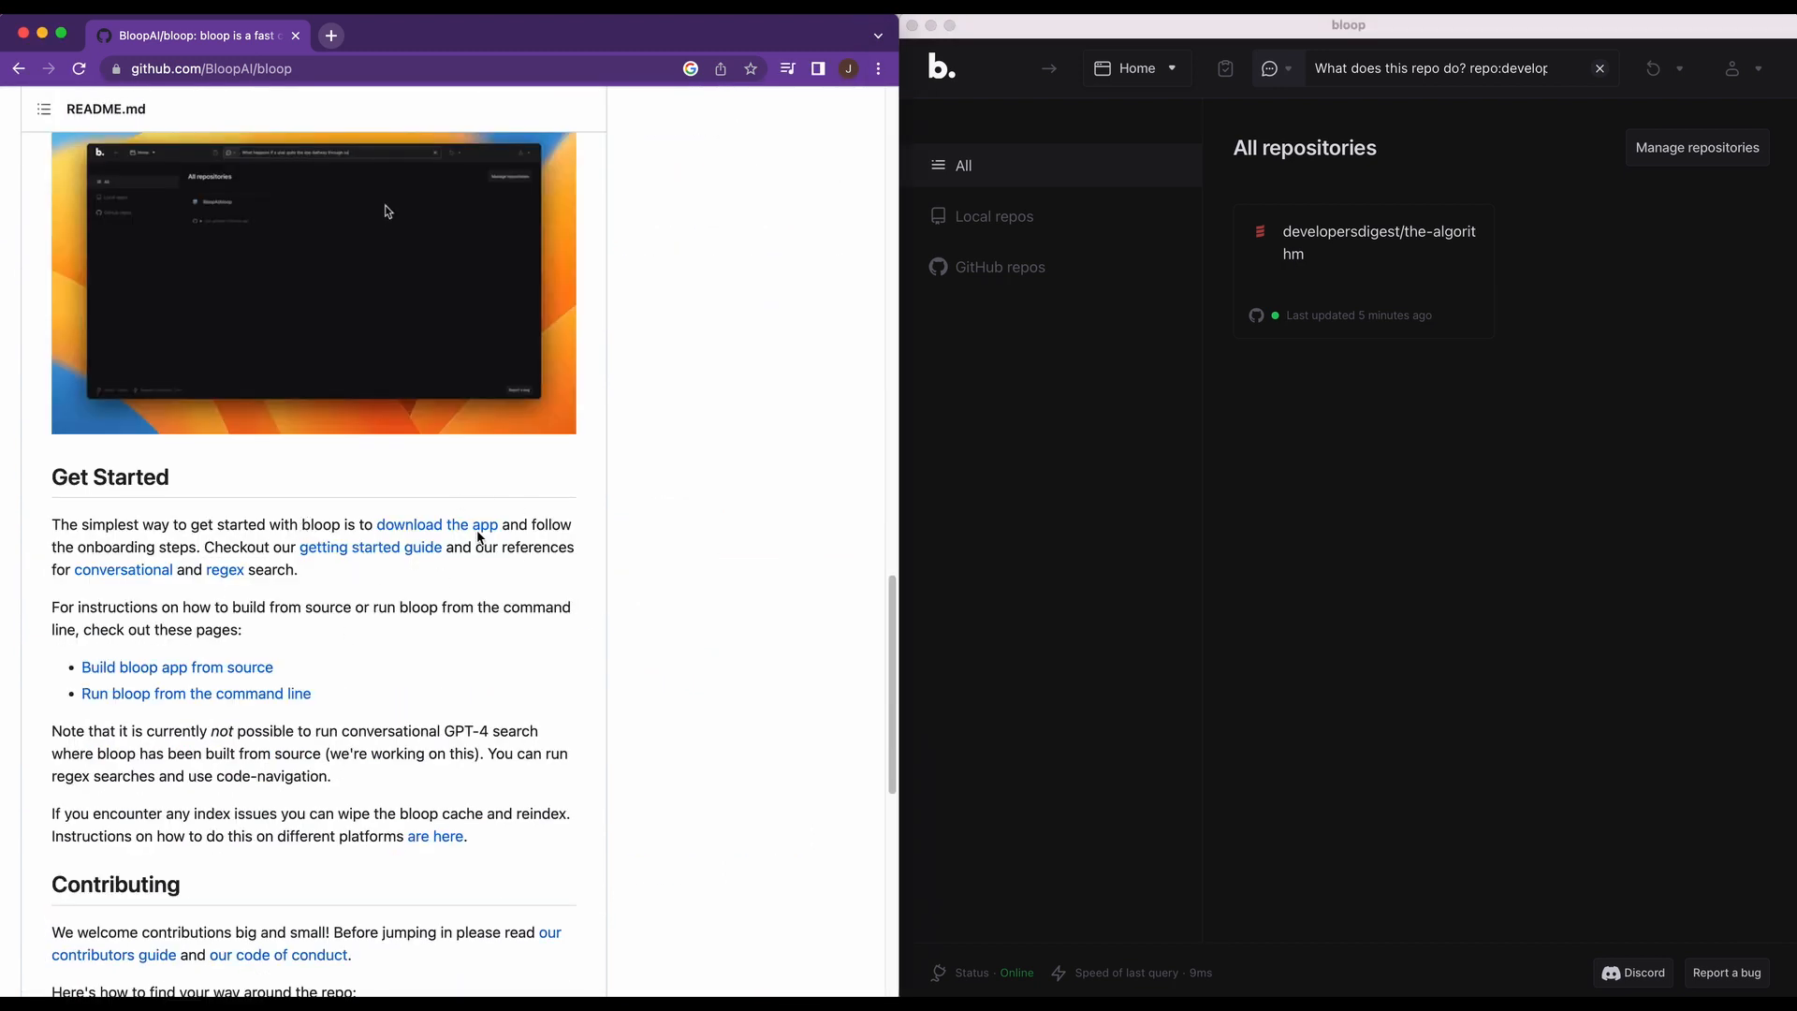
left_click(437, 524)
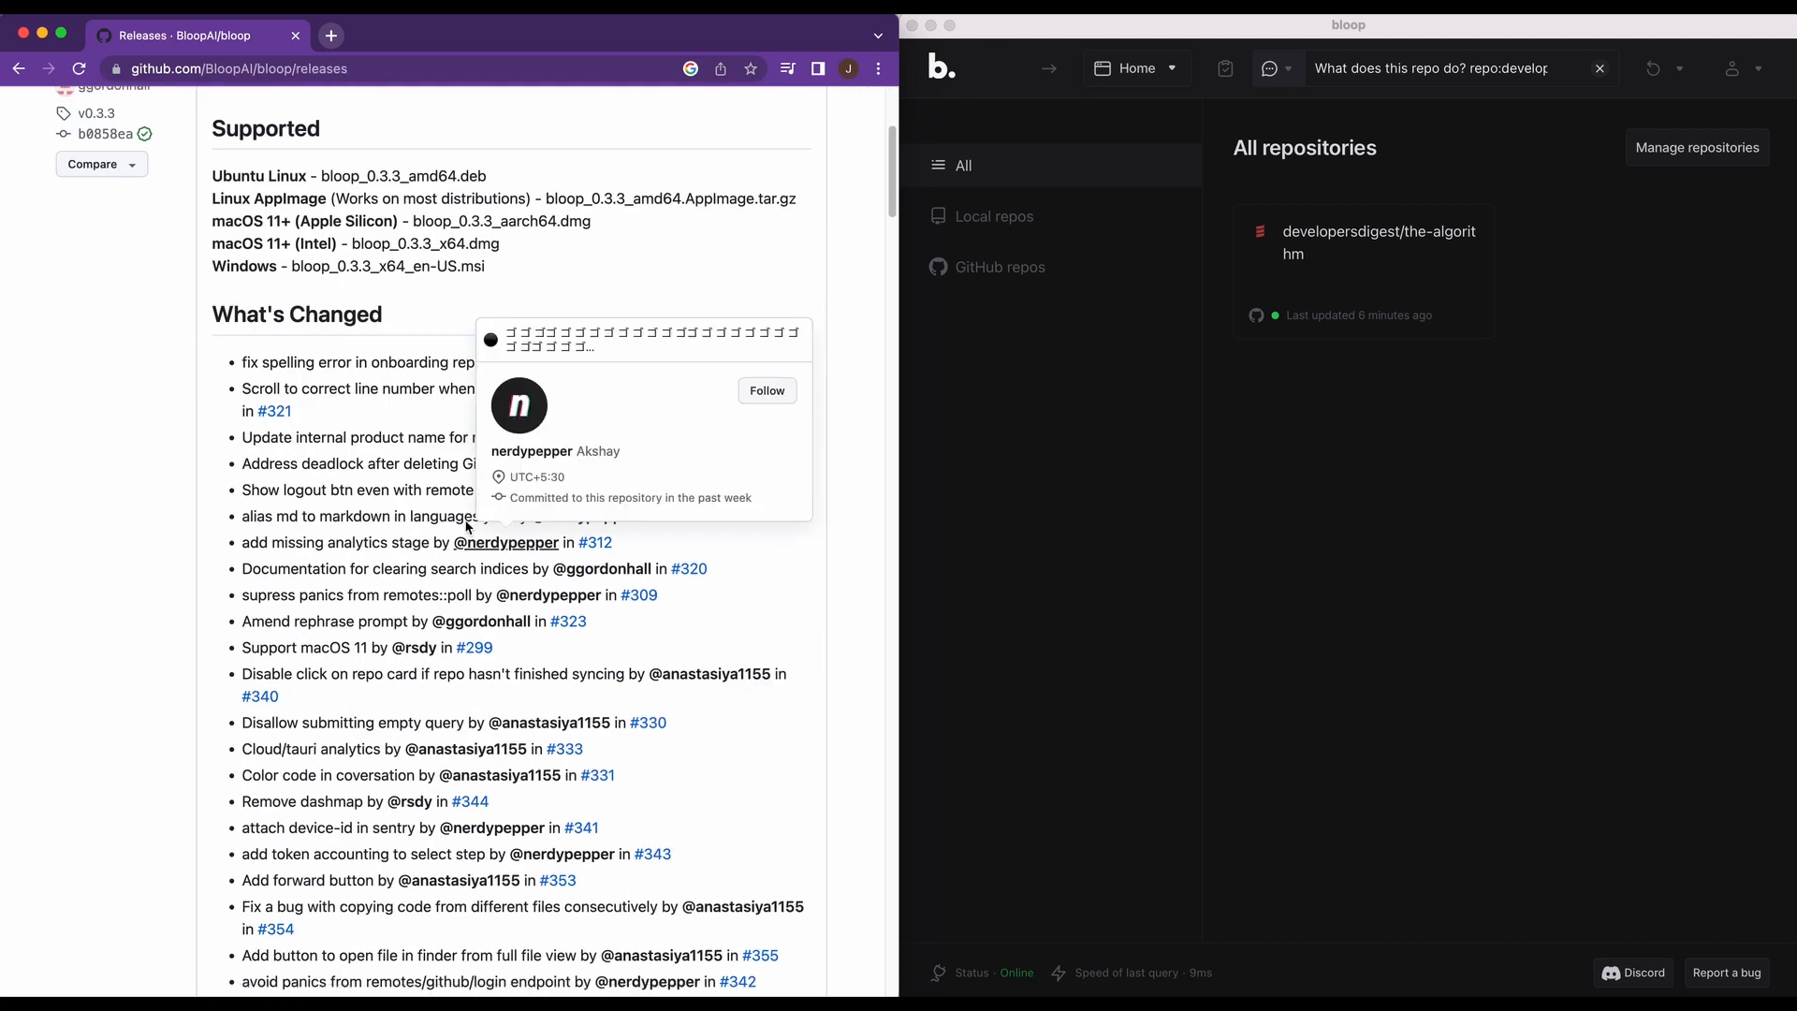
mouse_move(256, 214)
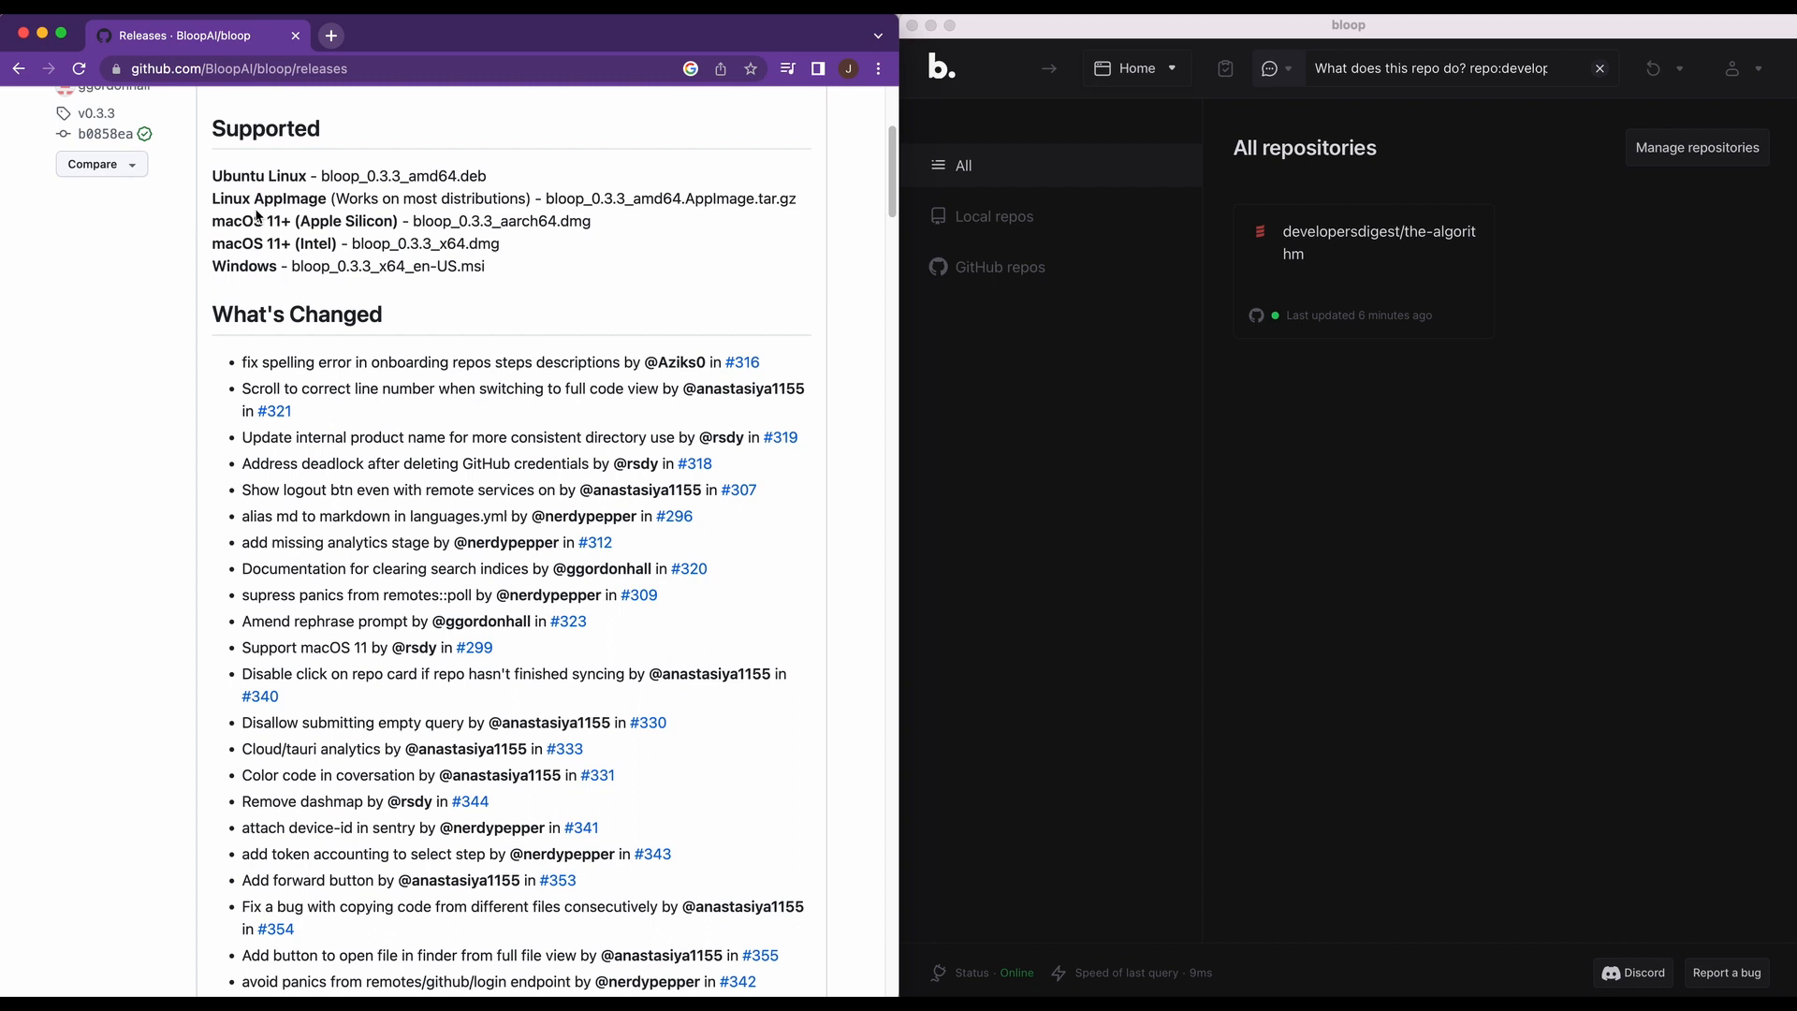
mouse_move(611, 296)
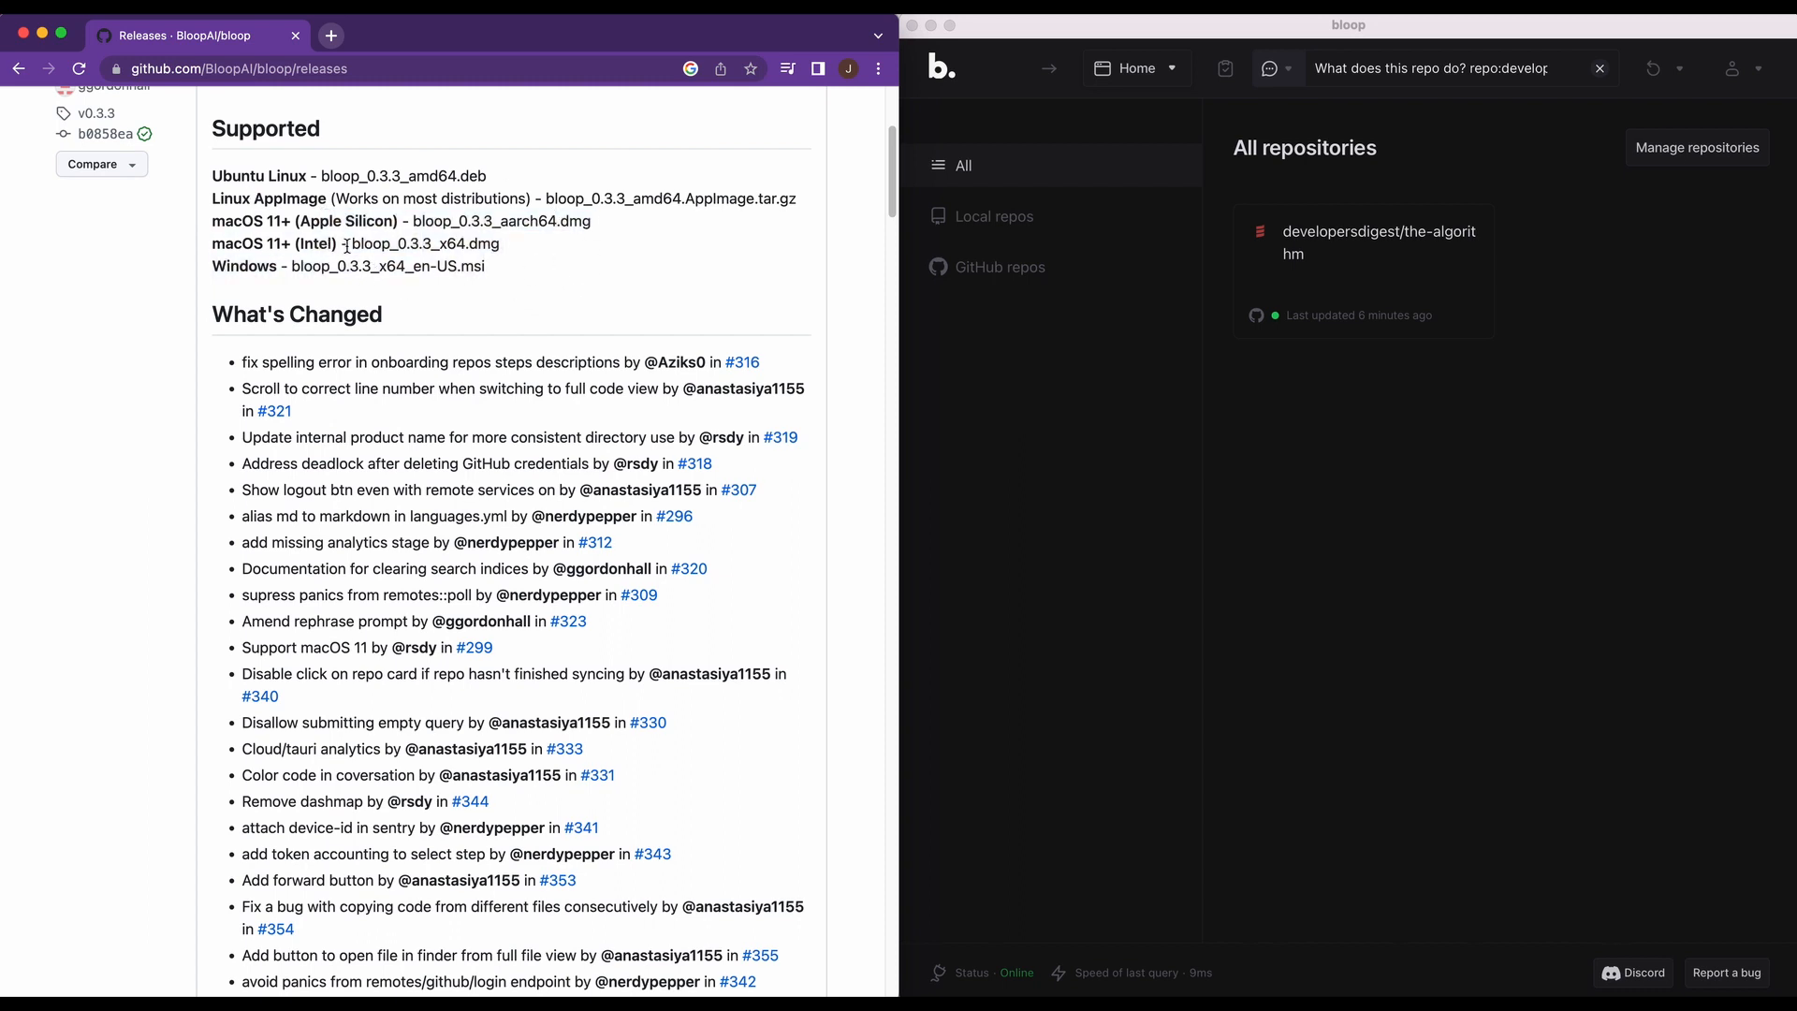
Find bloop_0.3.3_x64.dmg in the v0.3.3 release assets using page search
double_click(424, 243)
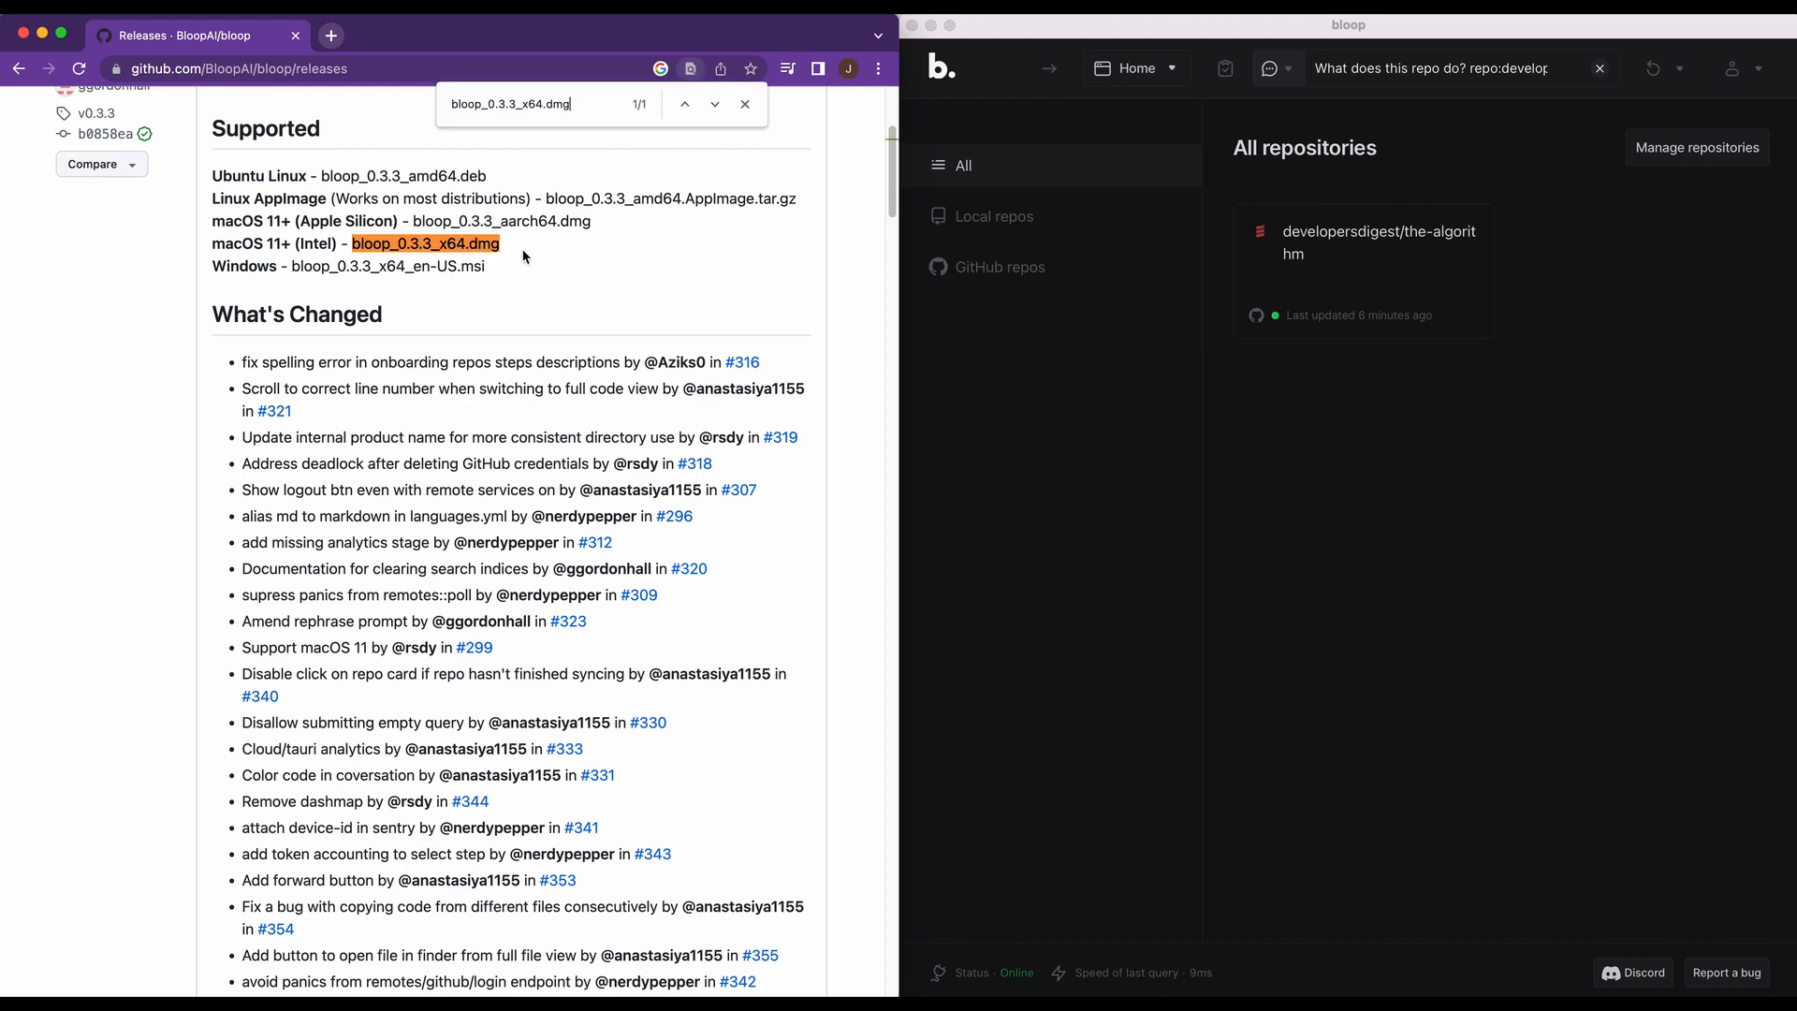
scroll("down", 3)
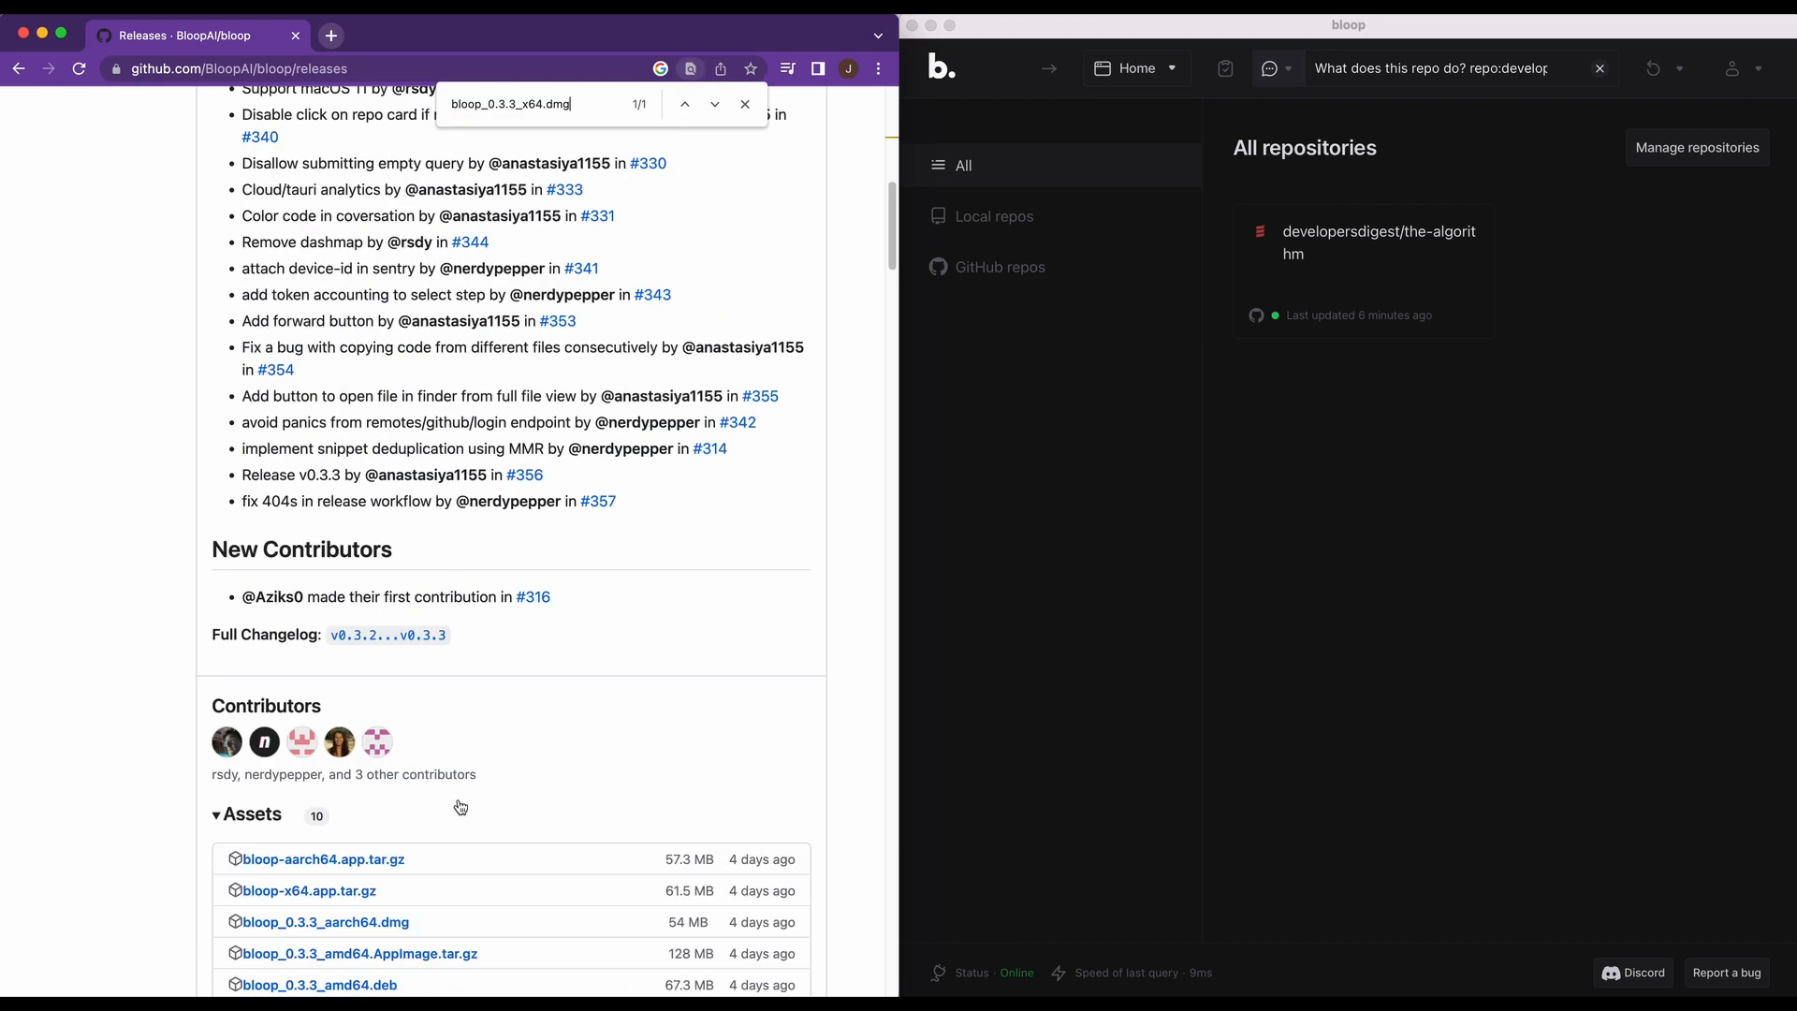
scroll("down", 3)
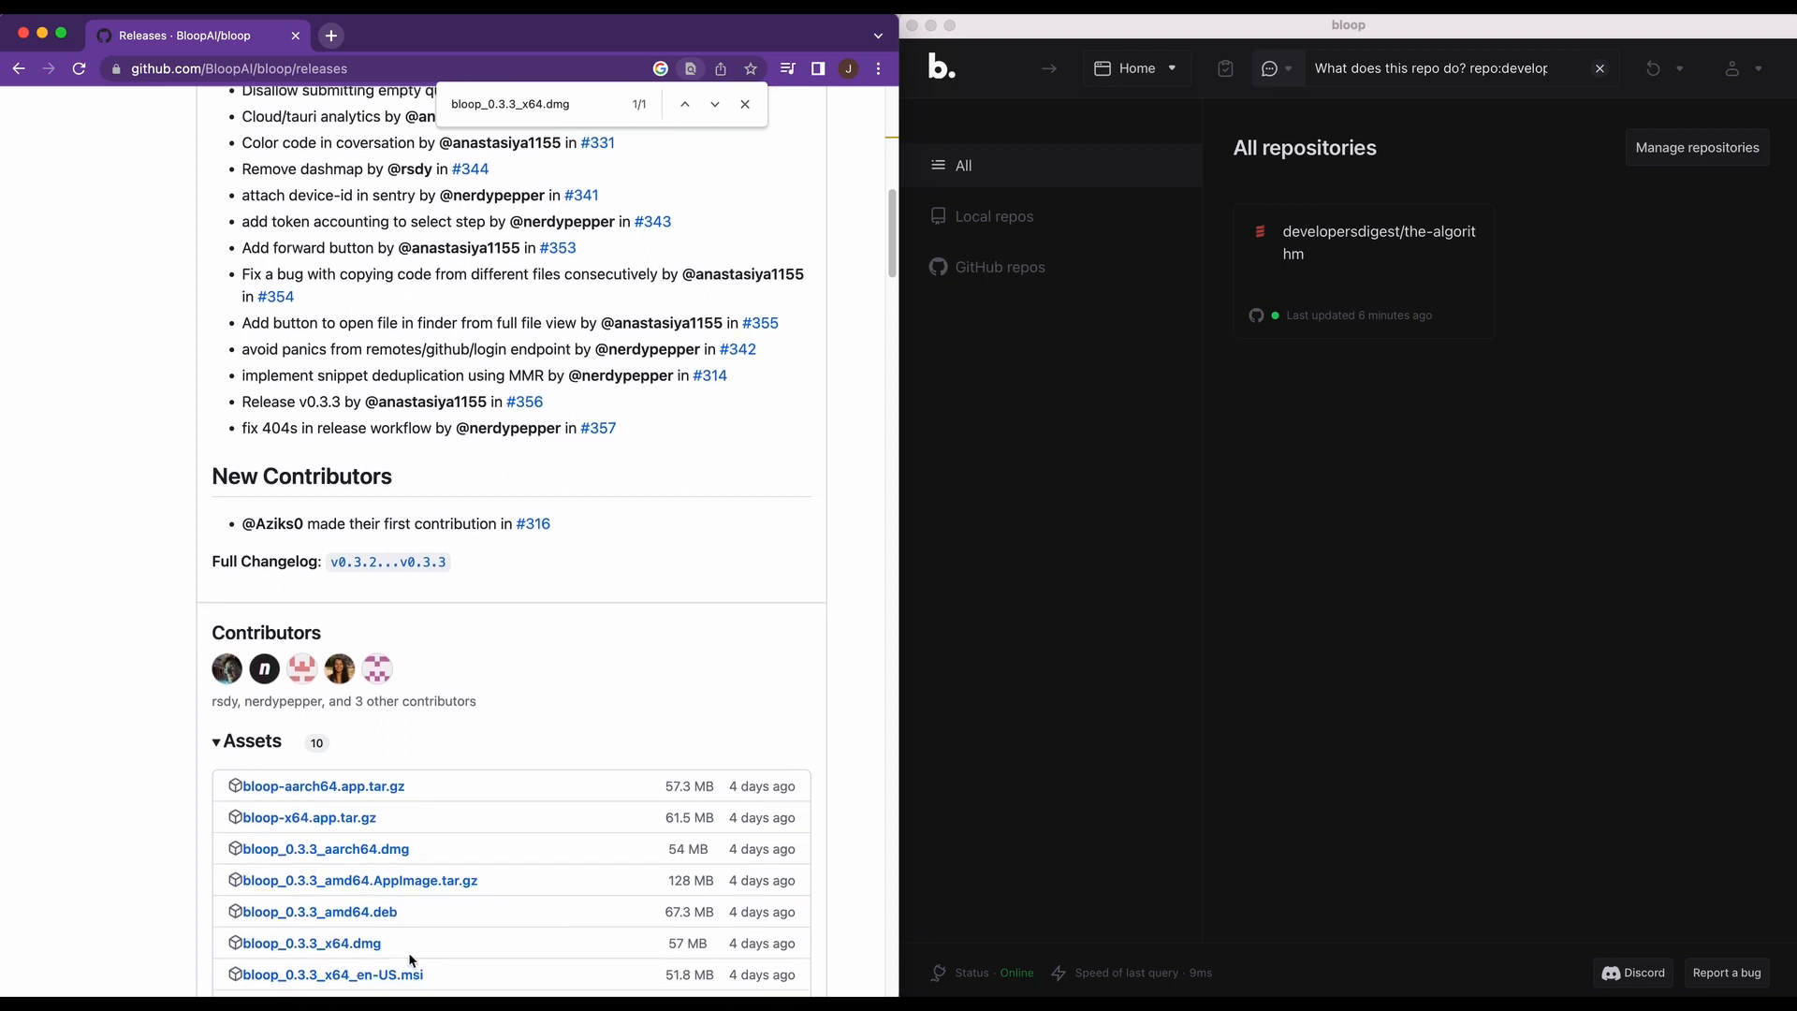
scroll("down", 3)
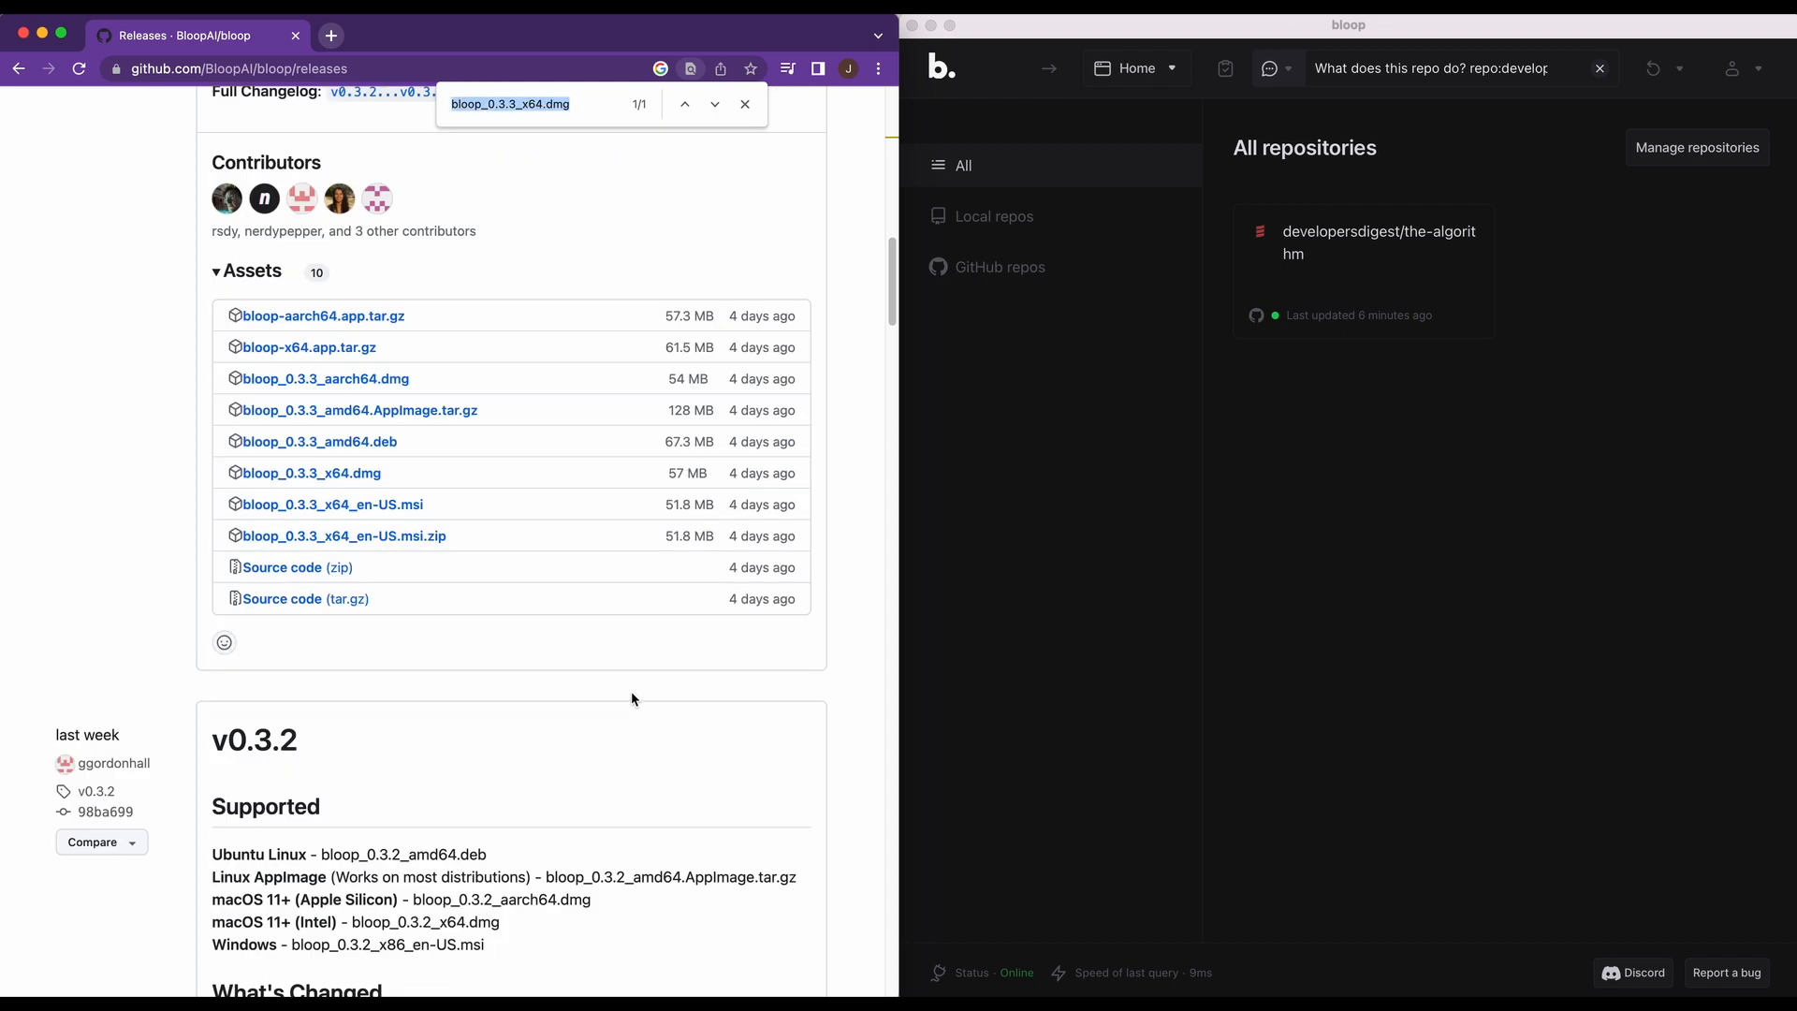
left_click(714, 104)
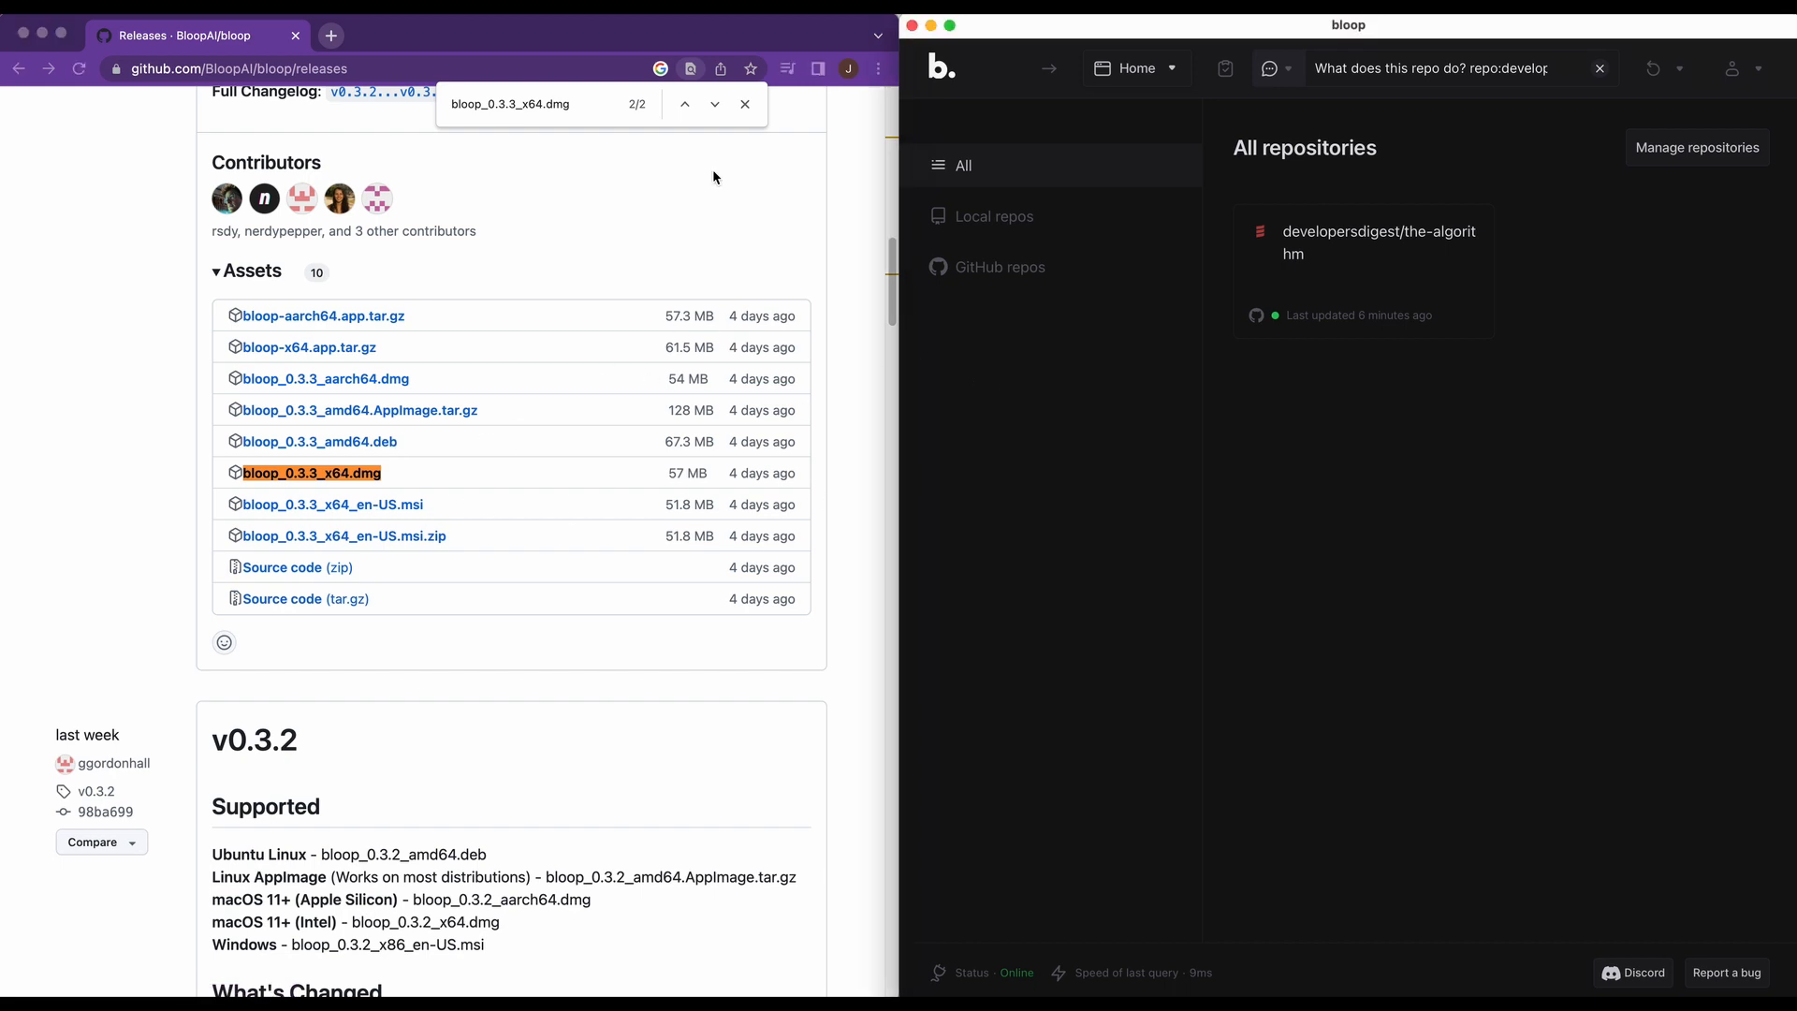
mouse_move(1459, 127)
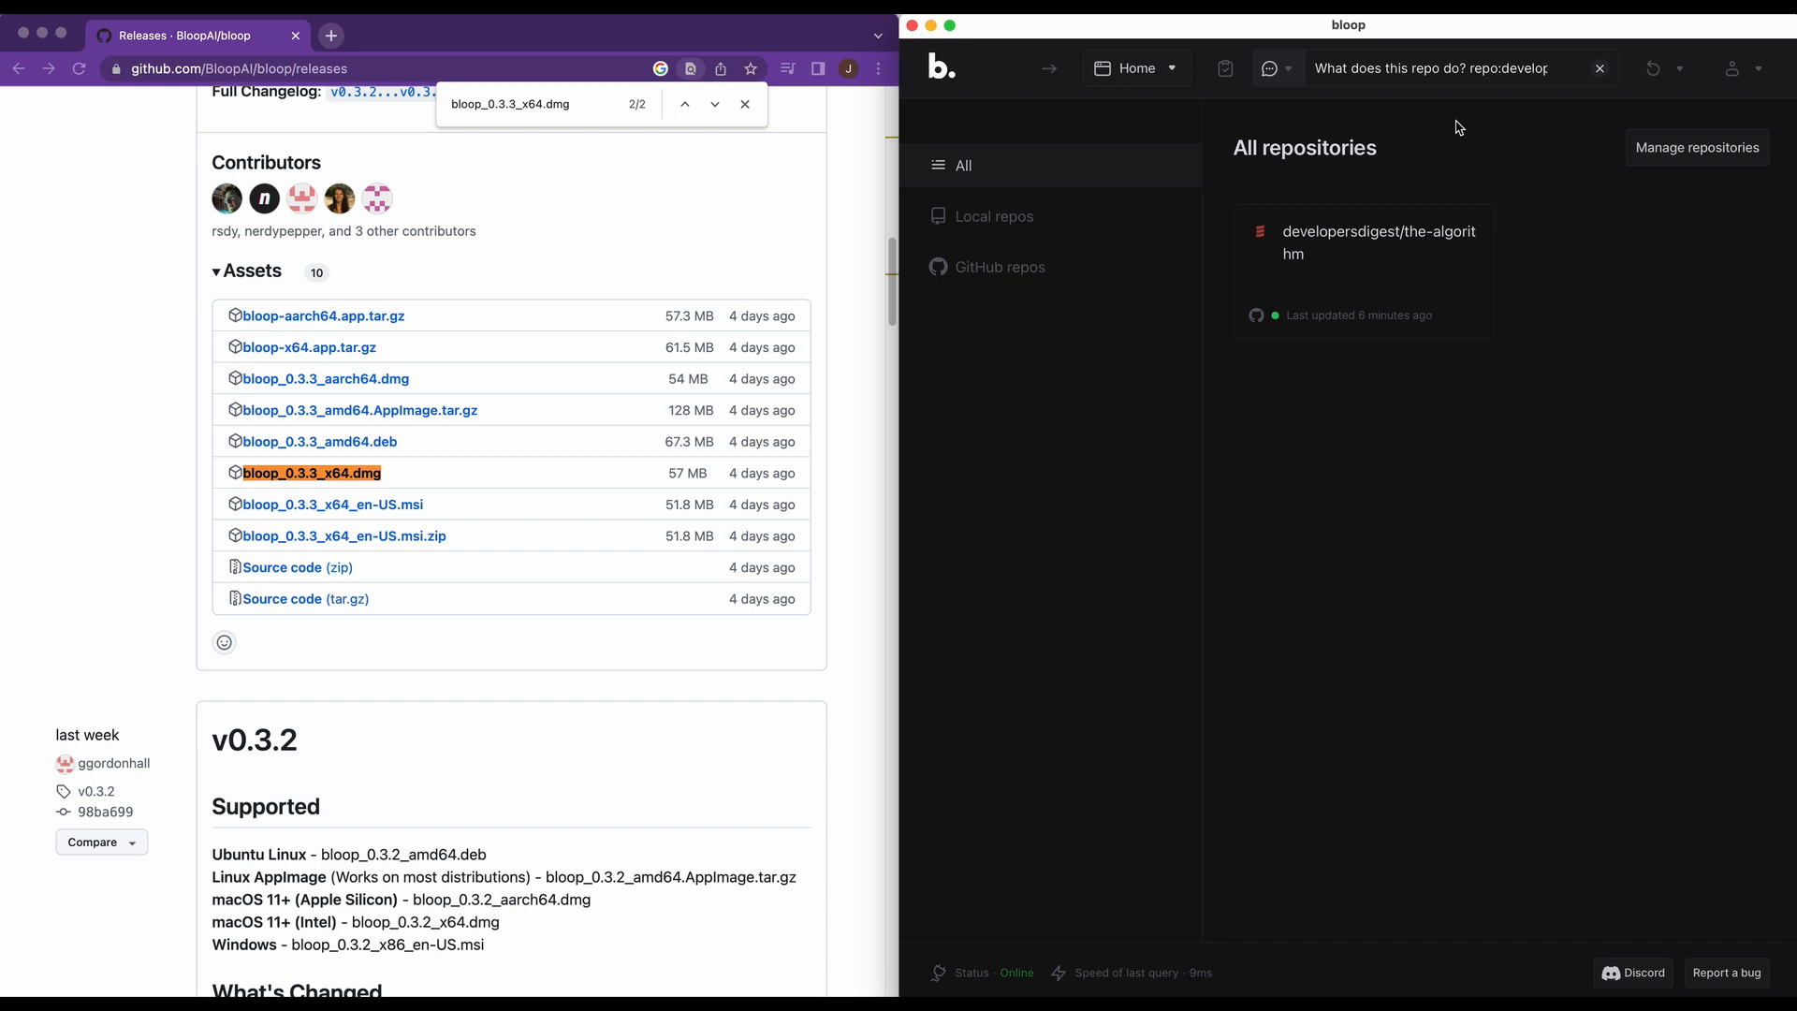
mouse_move(1464, 177)
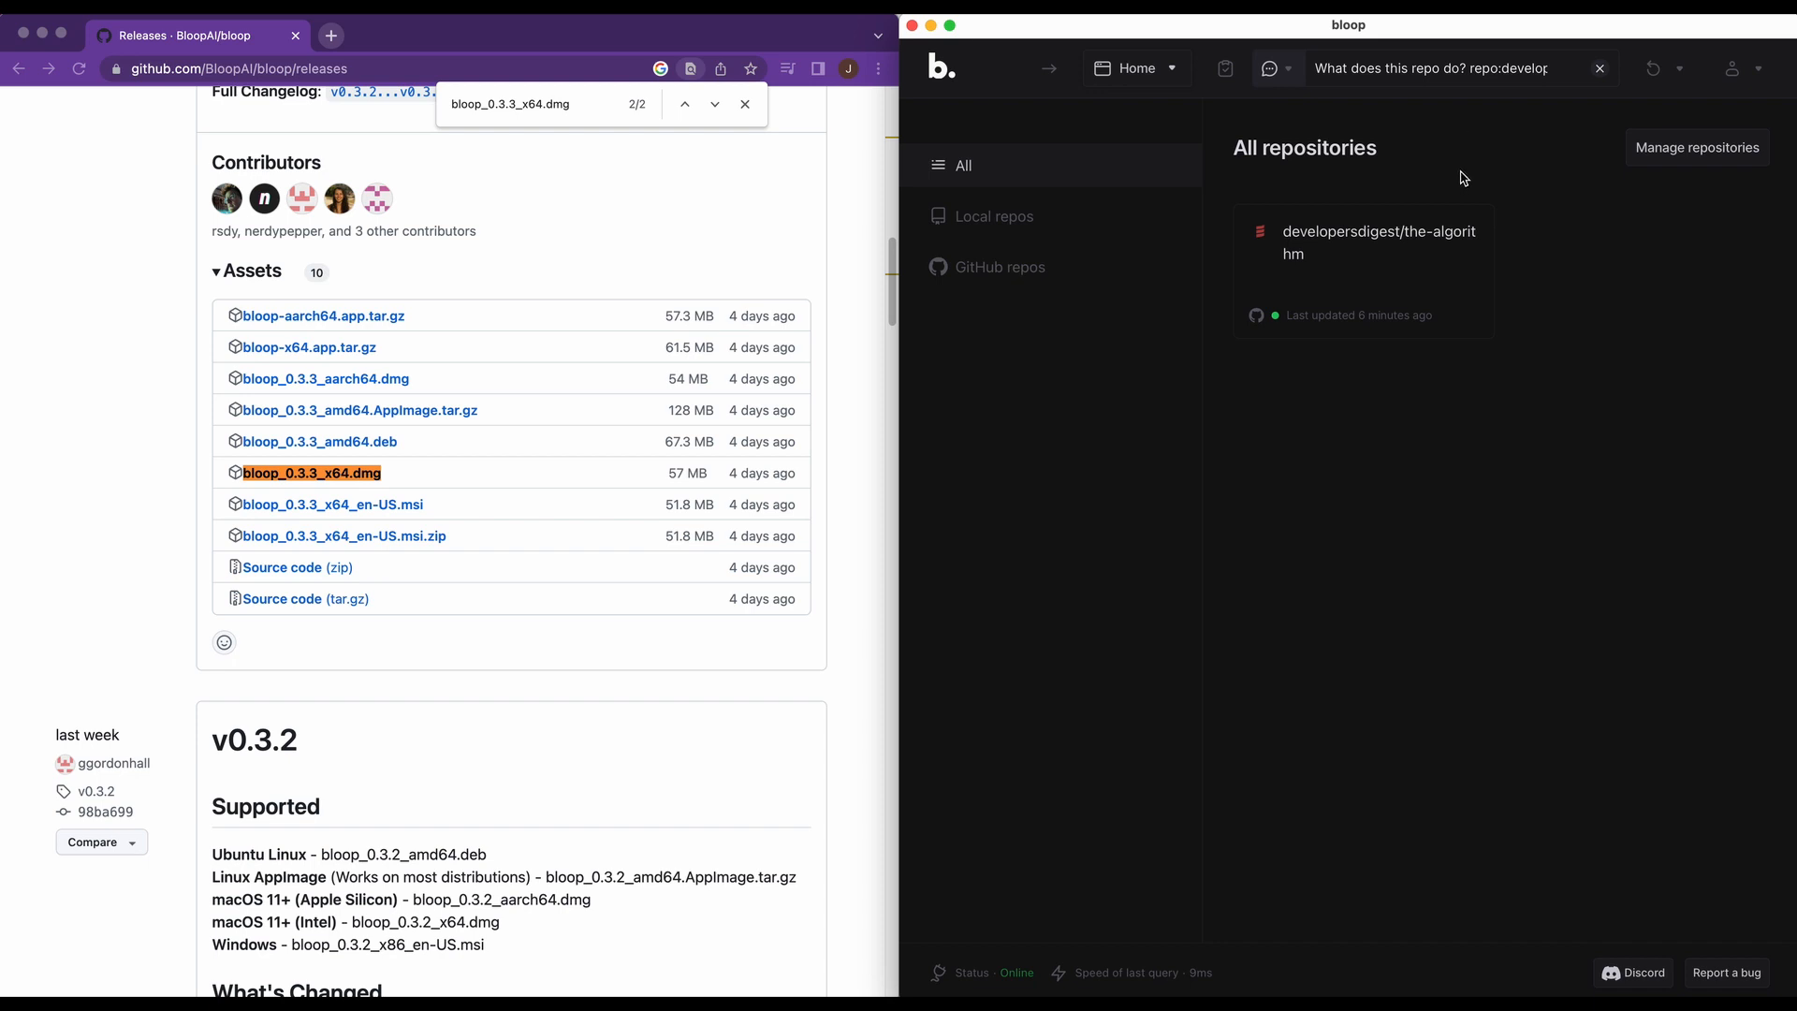
mouse_move(1413, 352)
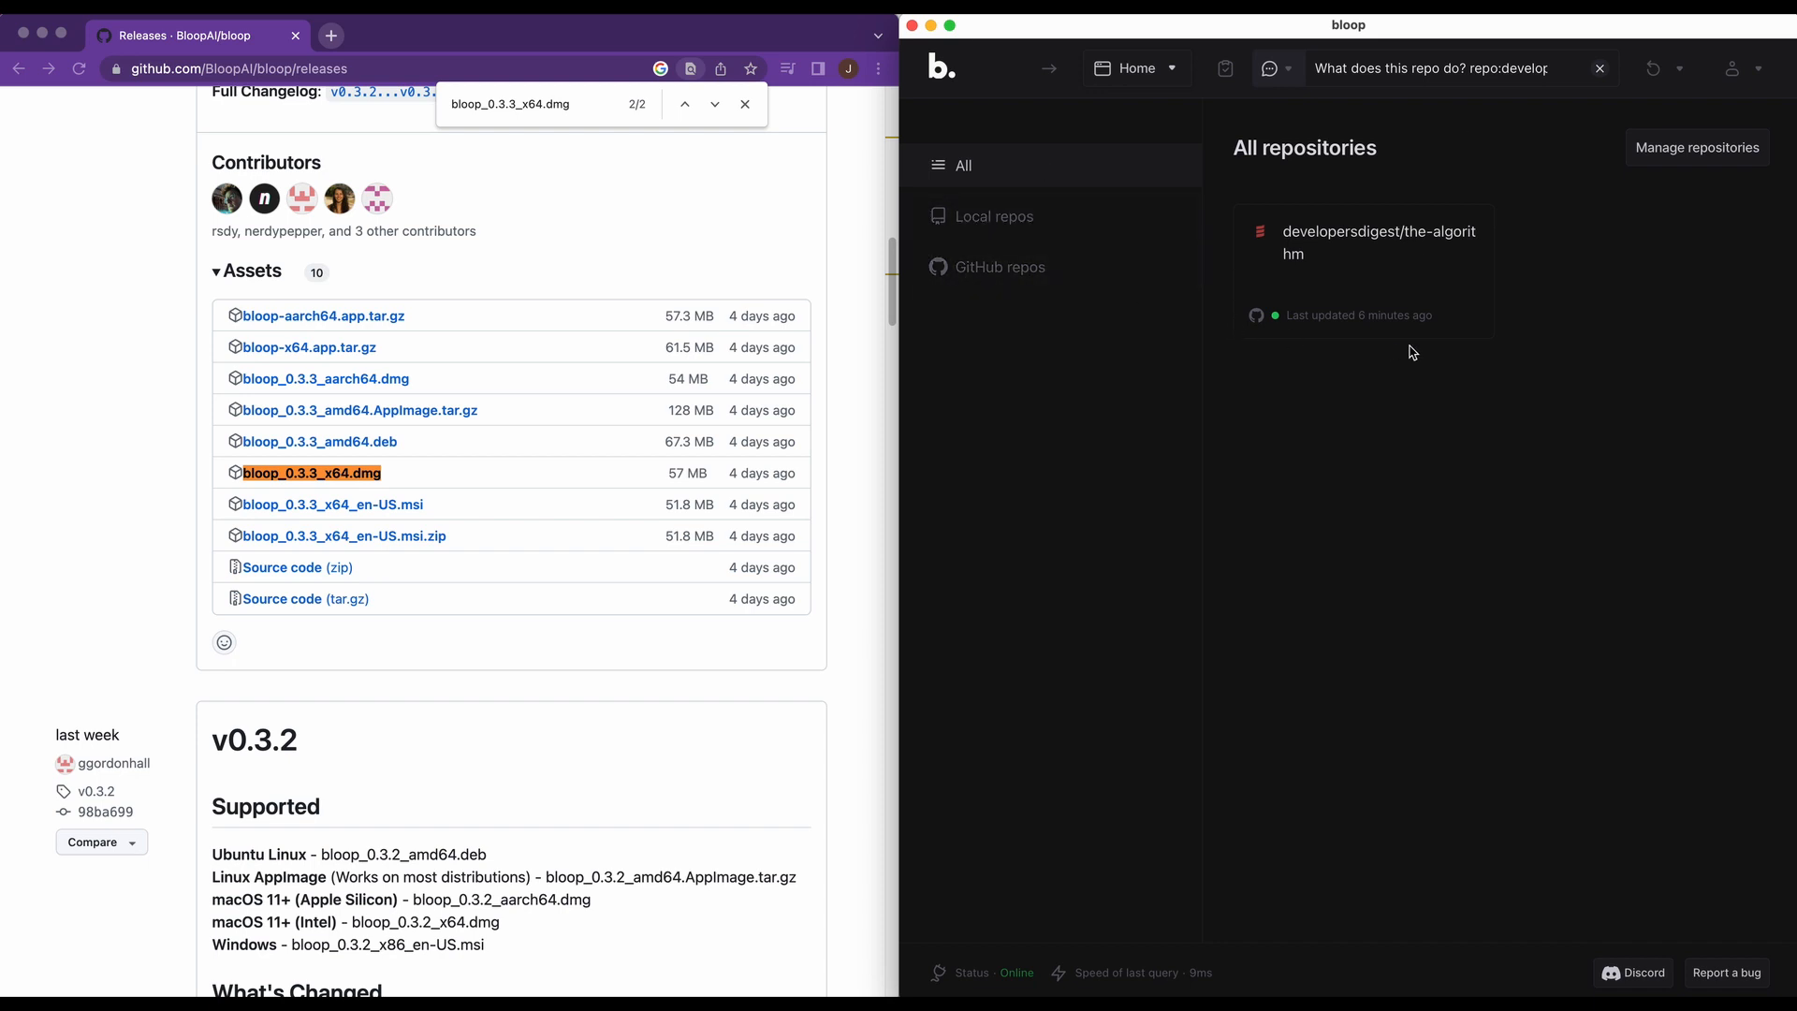
Show the Natural language and Regex search-type choices beside the repo question query
left_click(1269, 67)
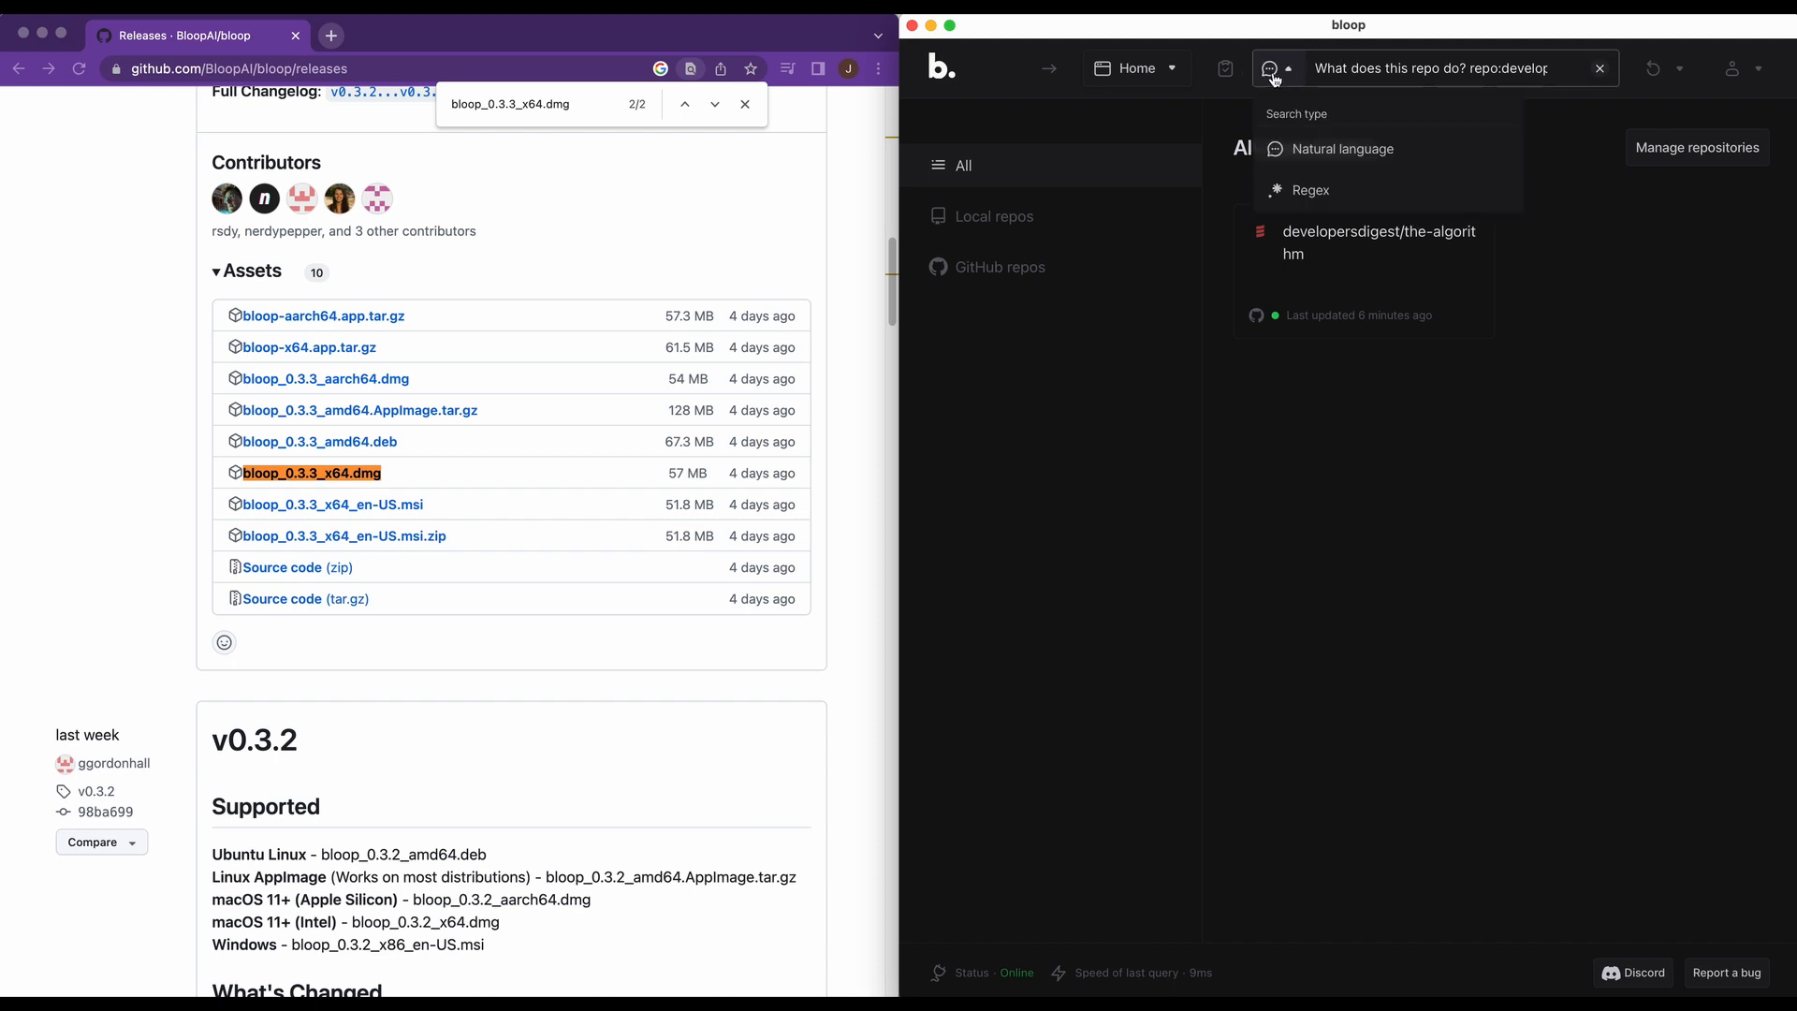
mouse_move(1313, 218)
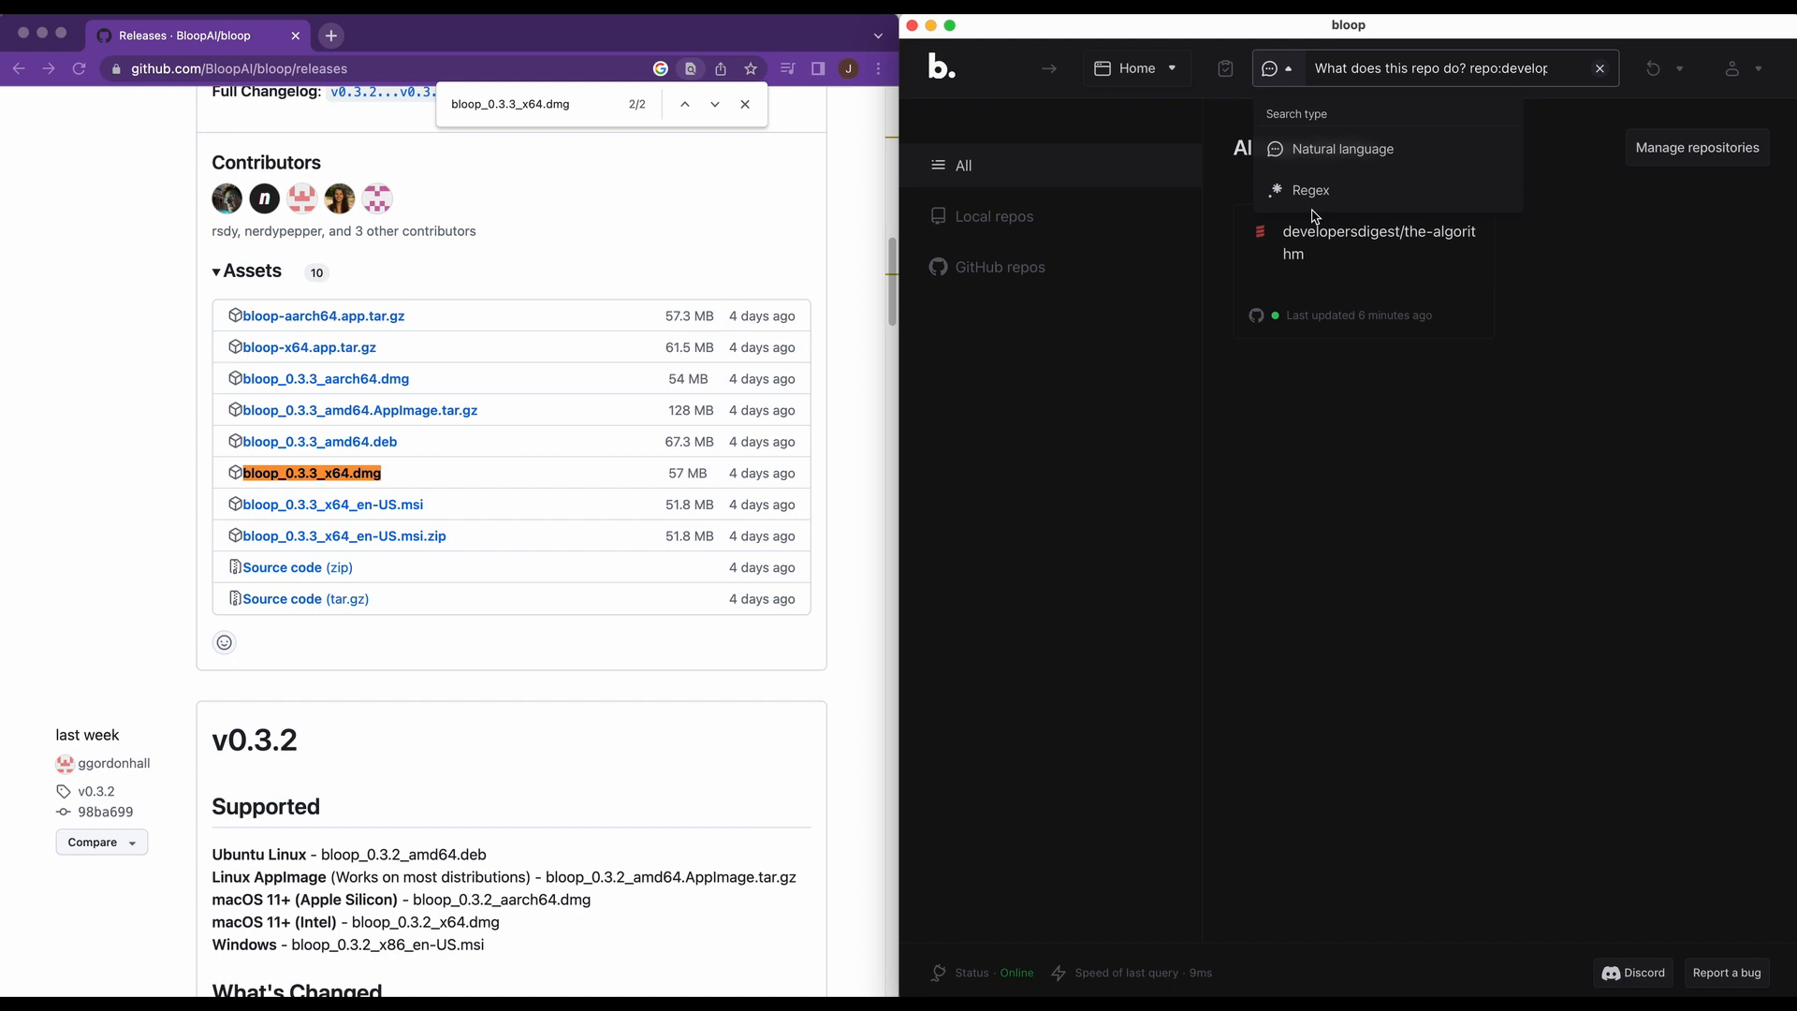
mouse_move(1411, 155)
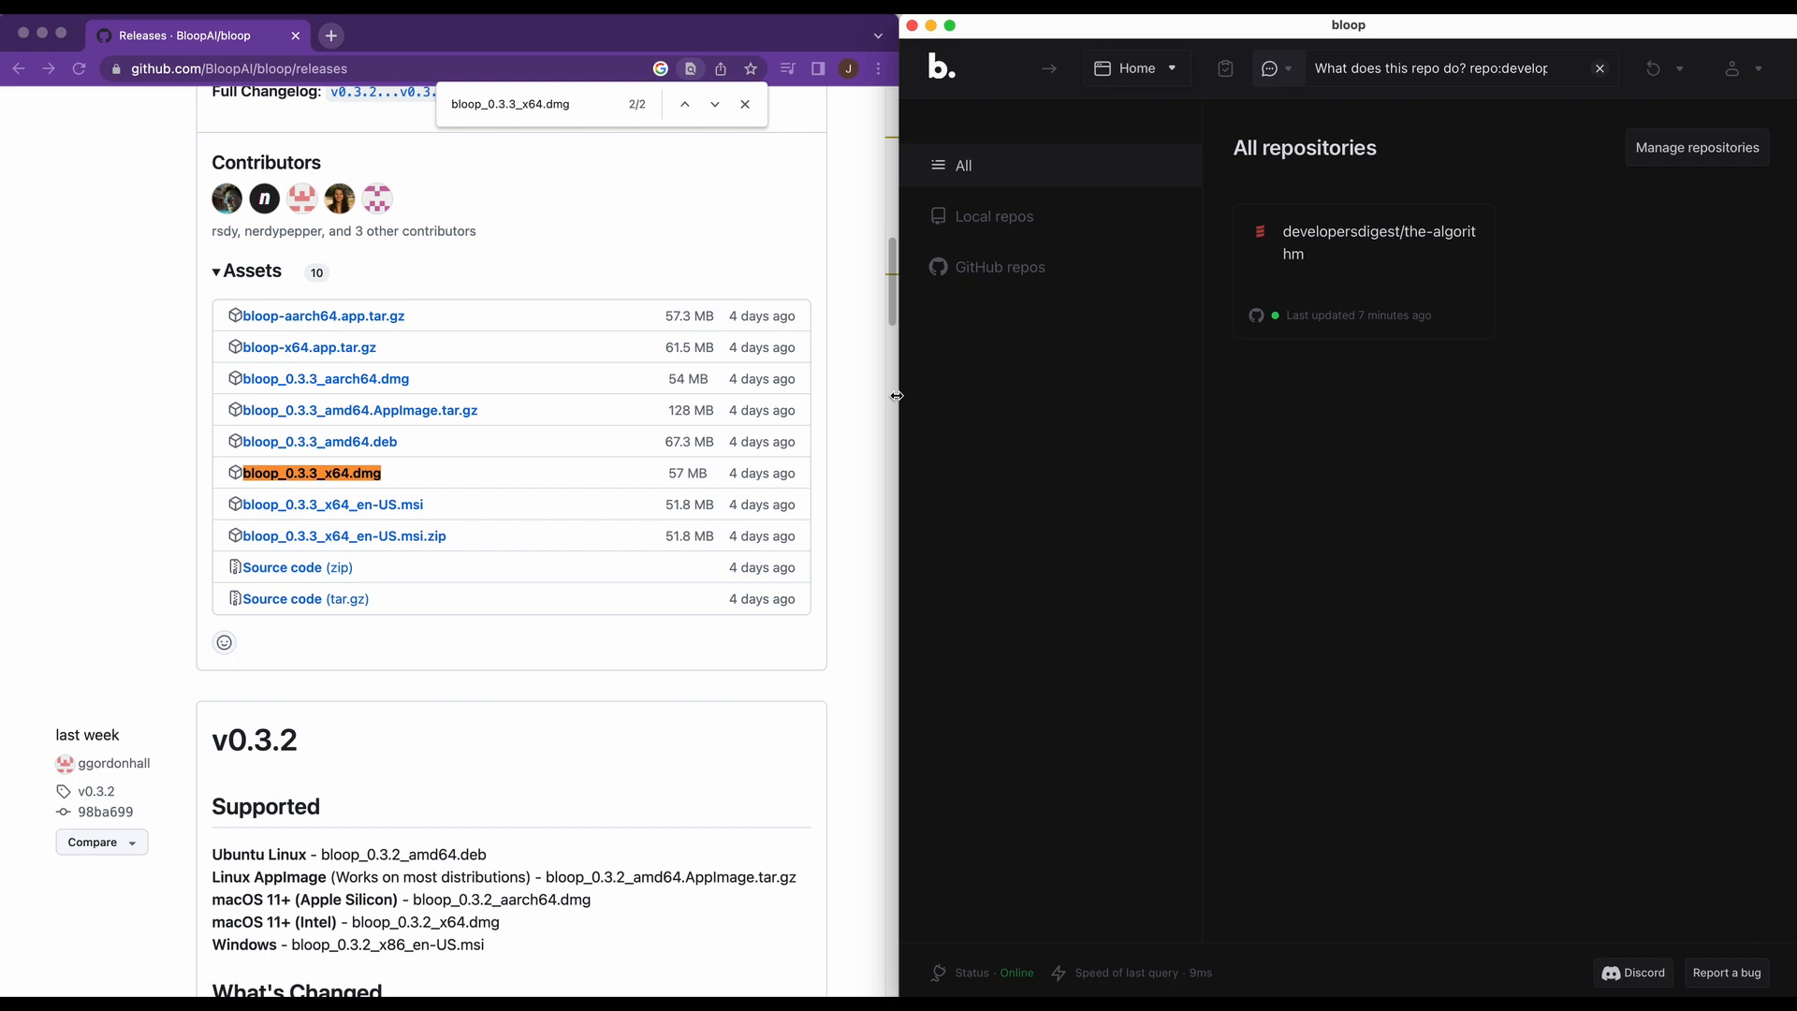
mouse_move(990, 397)
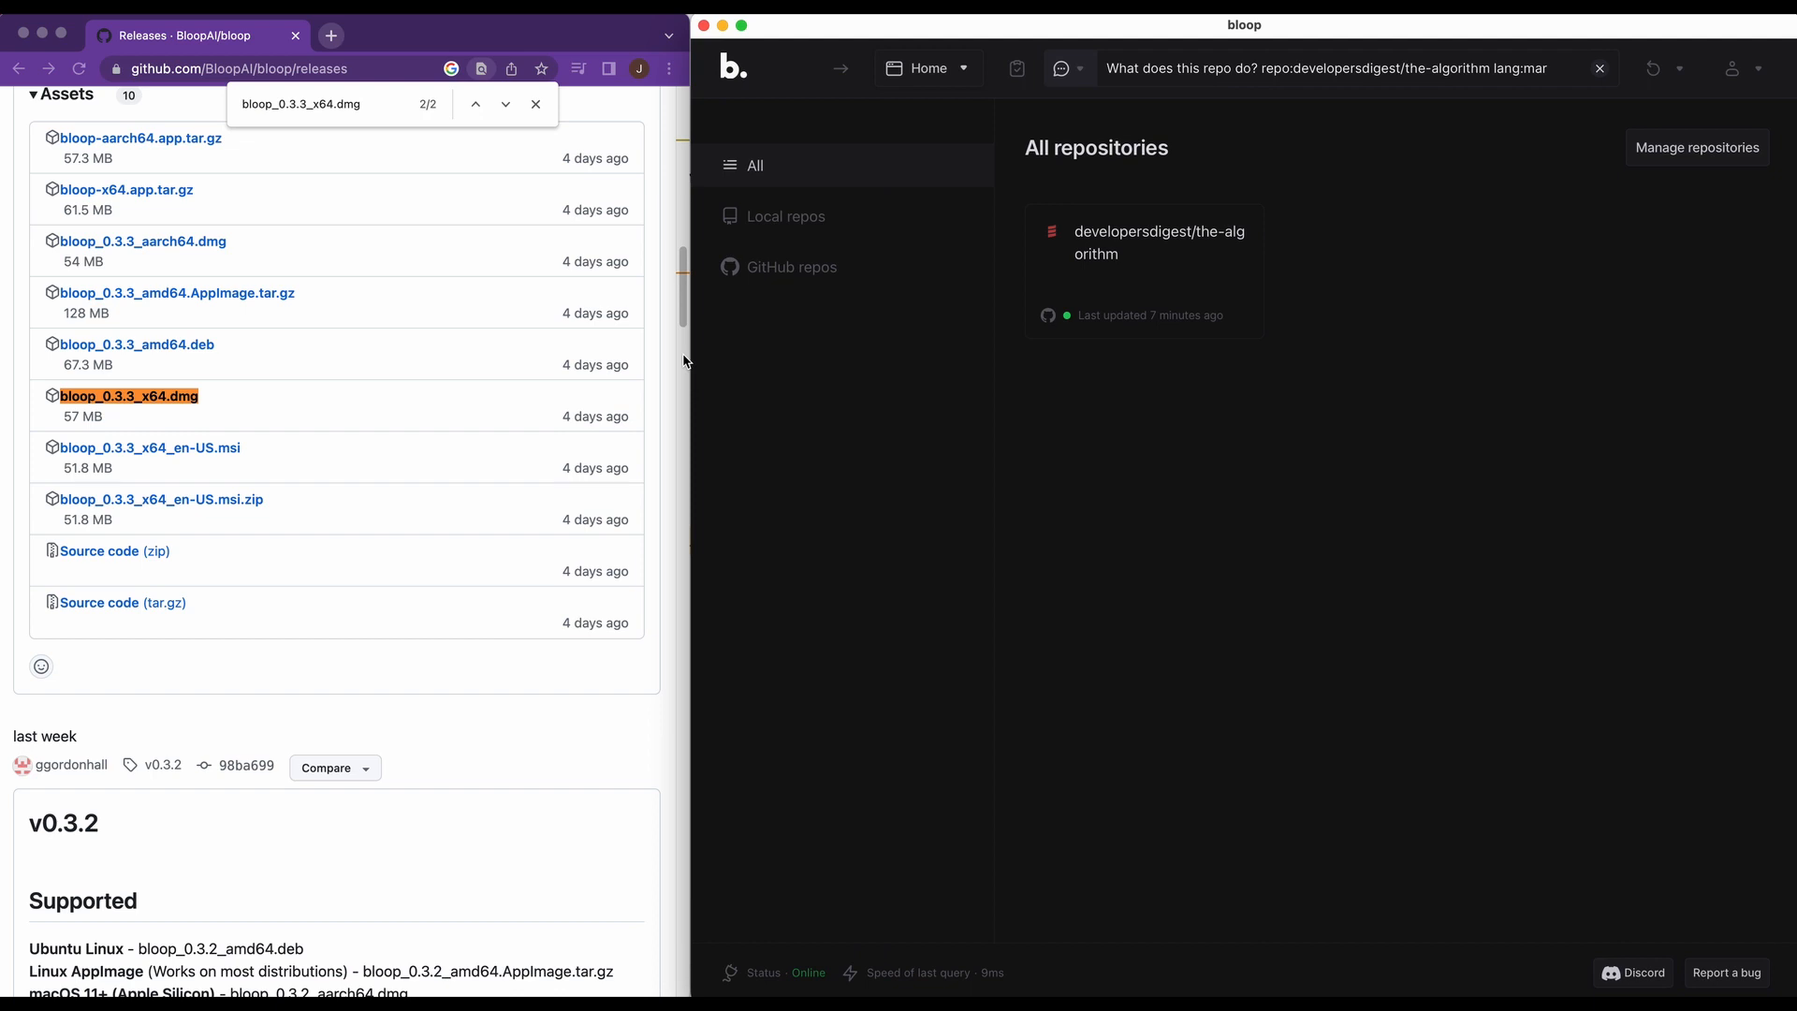
mouse_move(1226, 295)
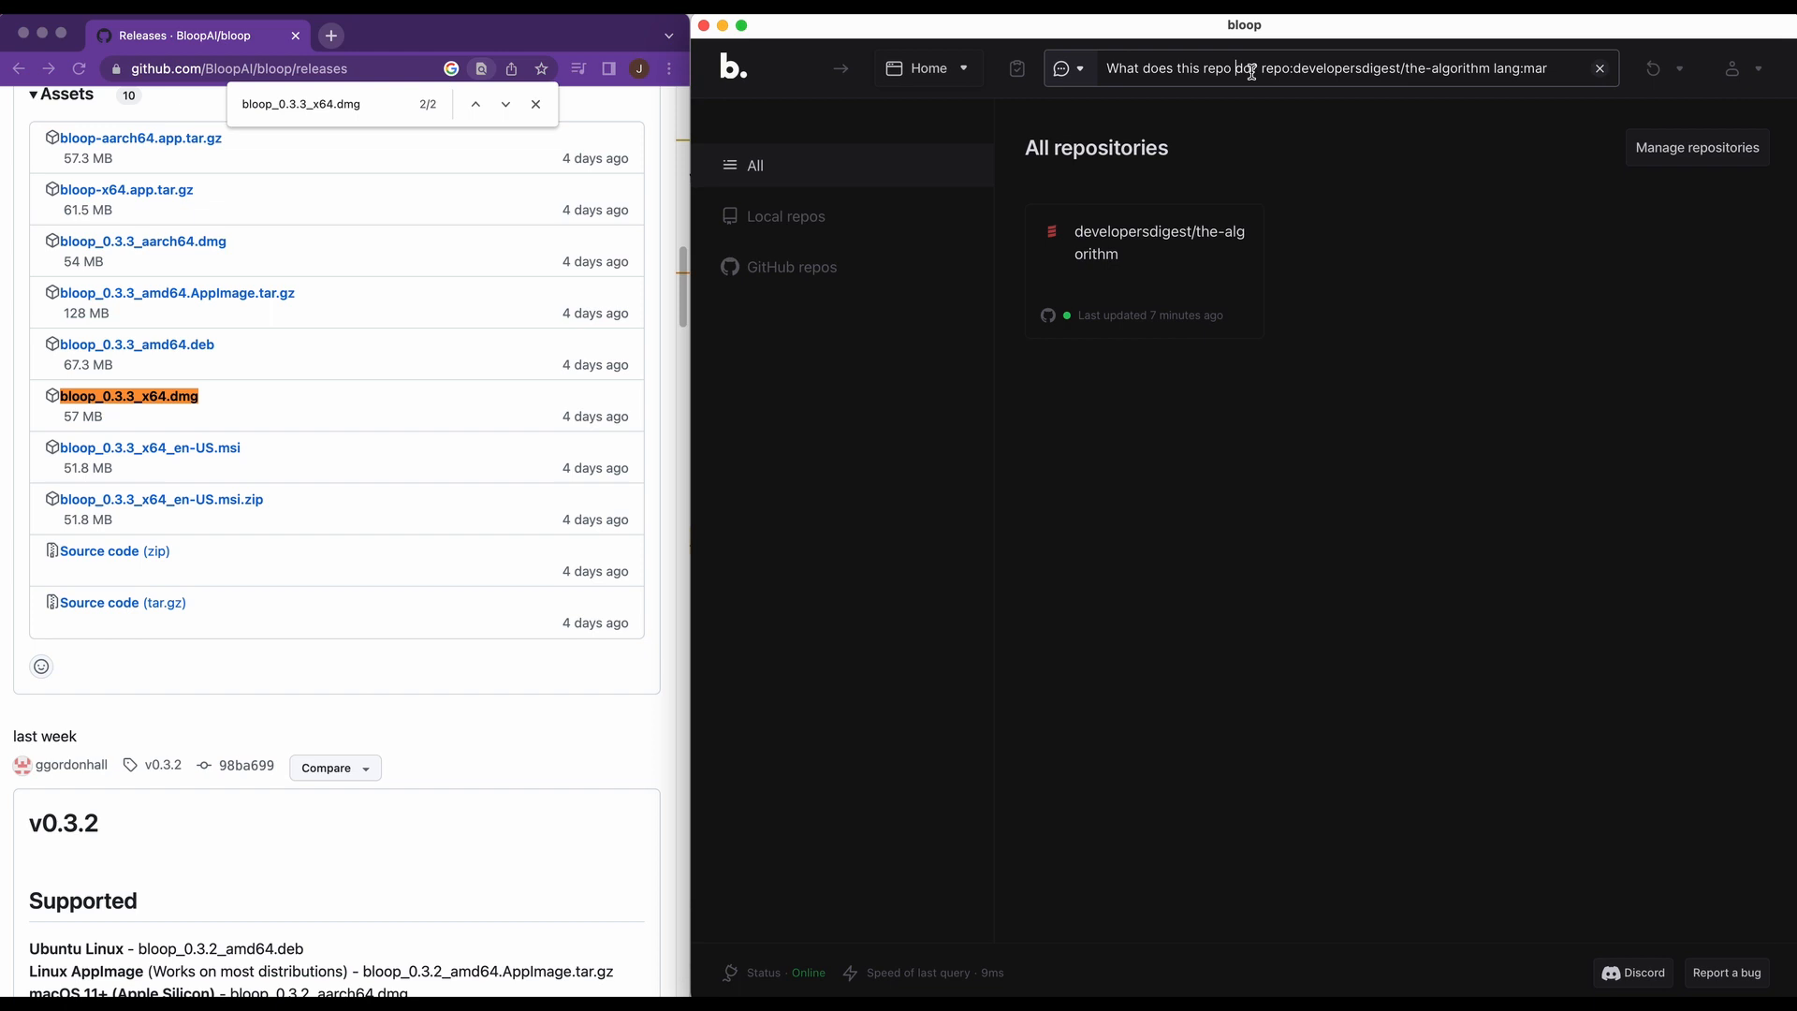
Submit 'What does this repo do?' scoped to developersdigest/the-algorithm
key("Return")
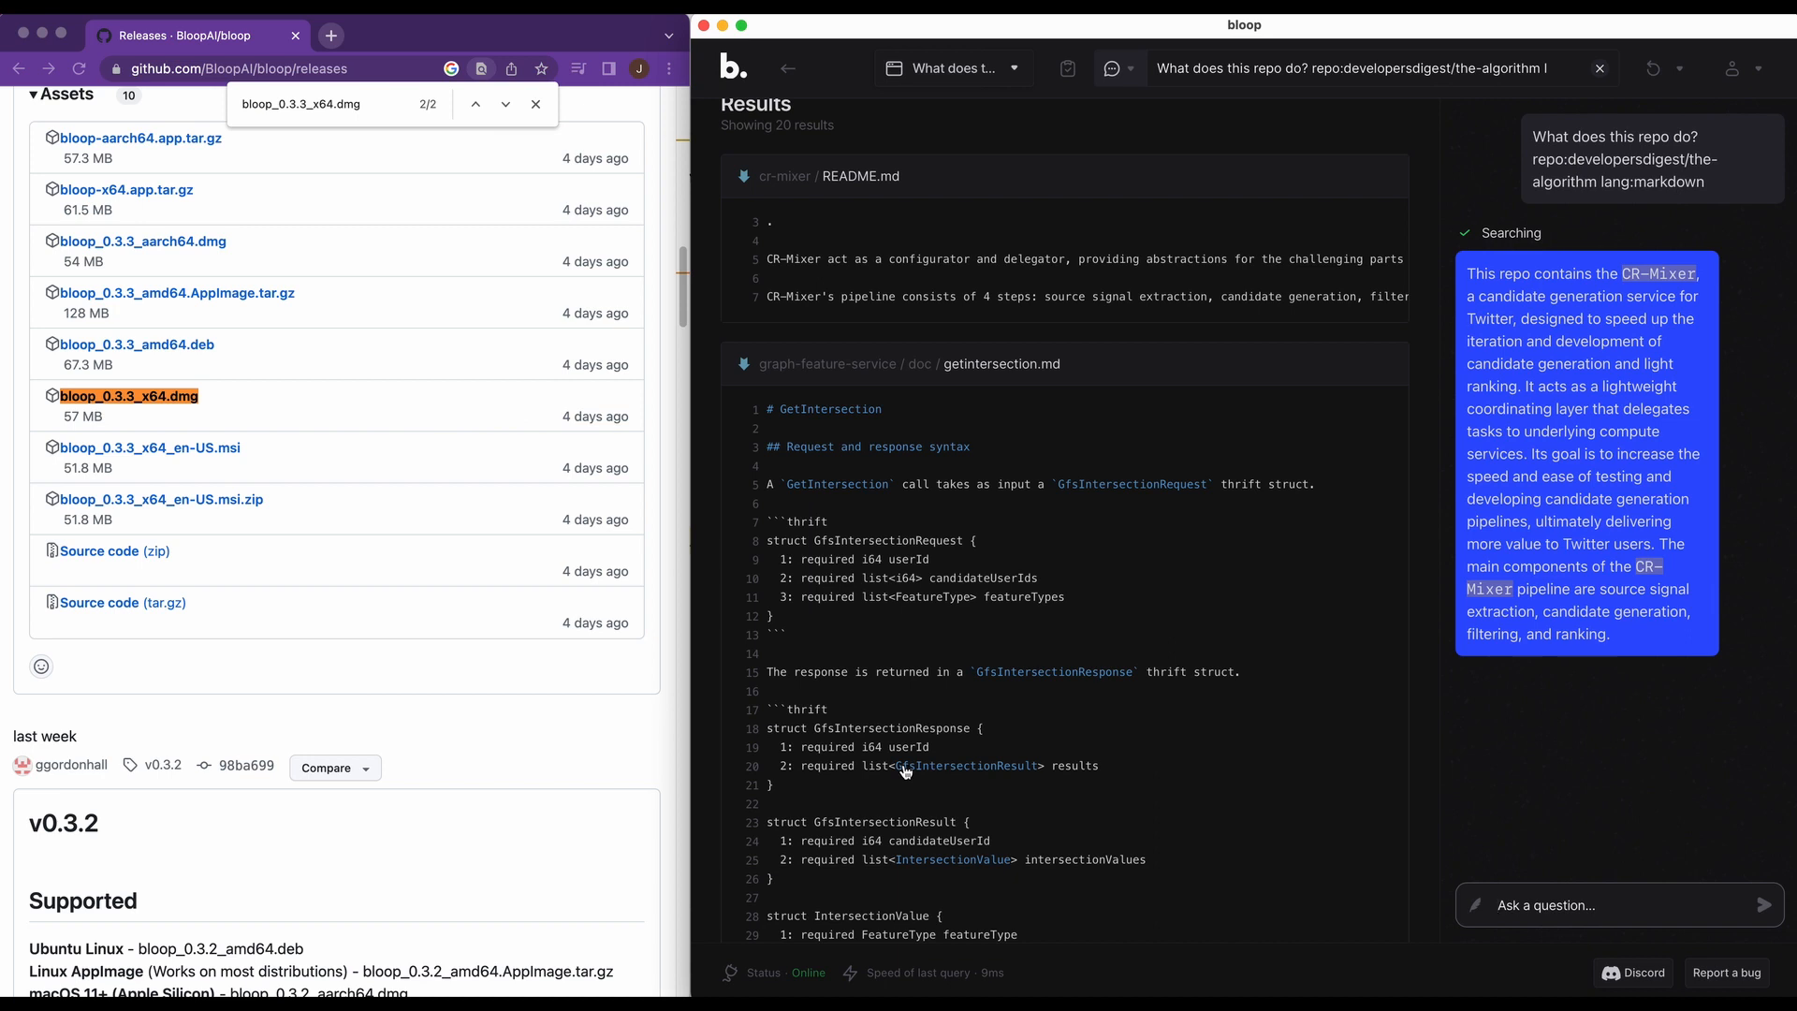
mouse_move(1551, 198)
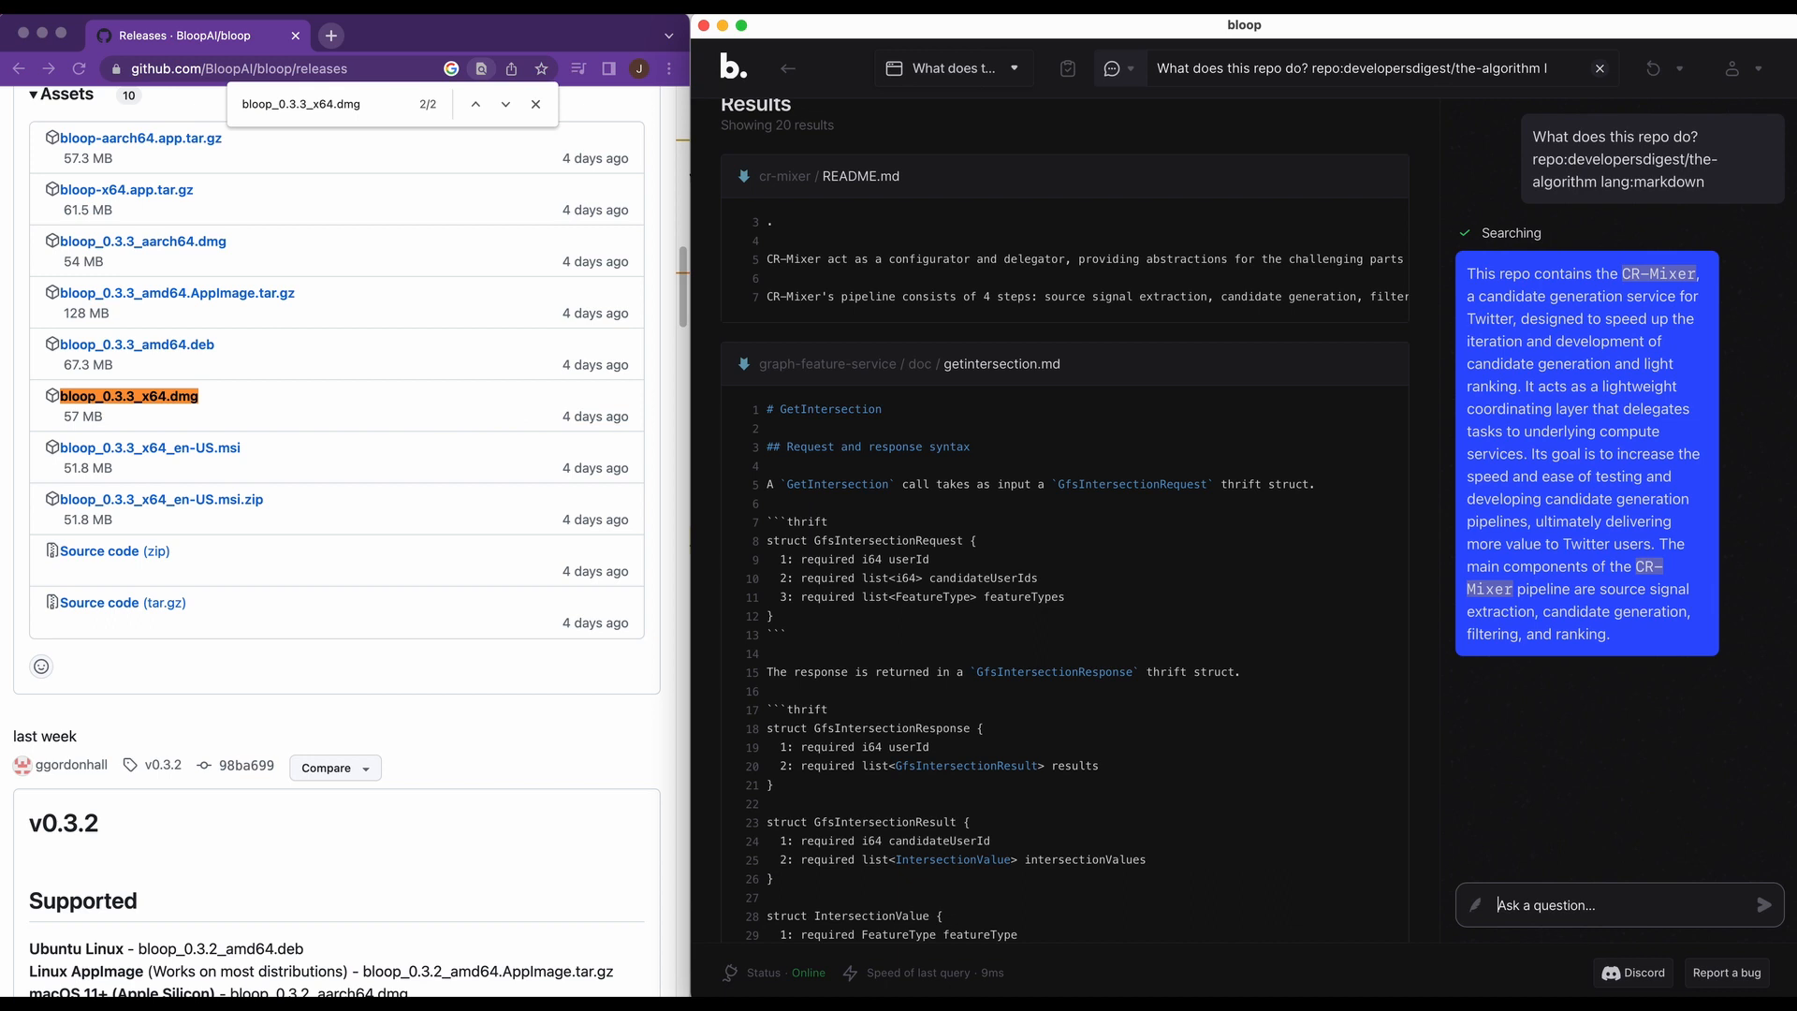
Send 'How does the ranking system work in Twitter?' and scroll through the answer
type("How")
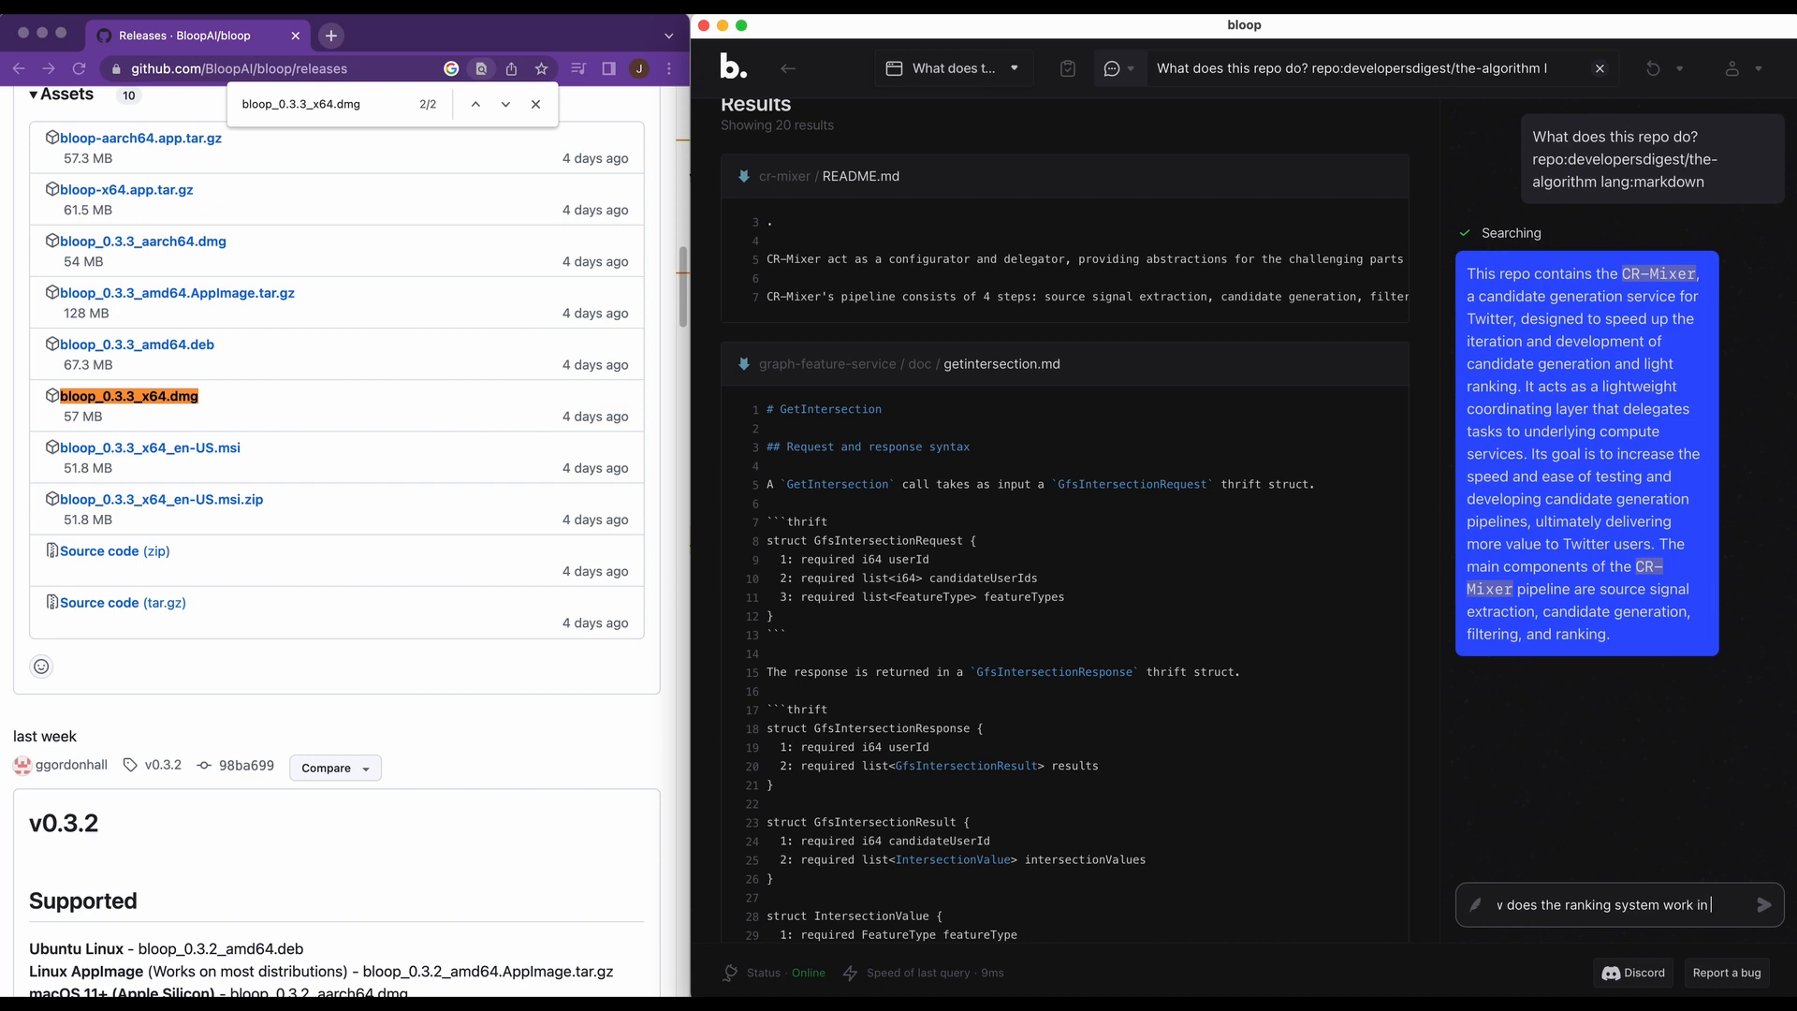
left_click(1764, 904)
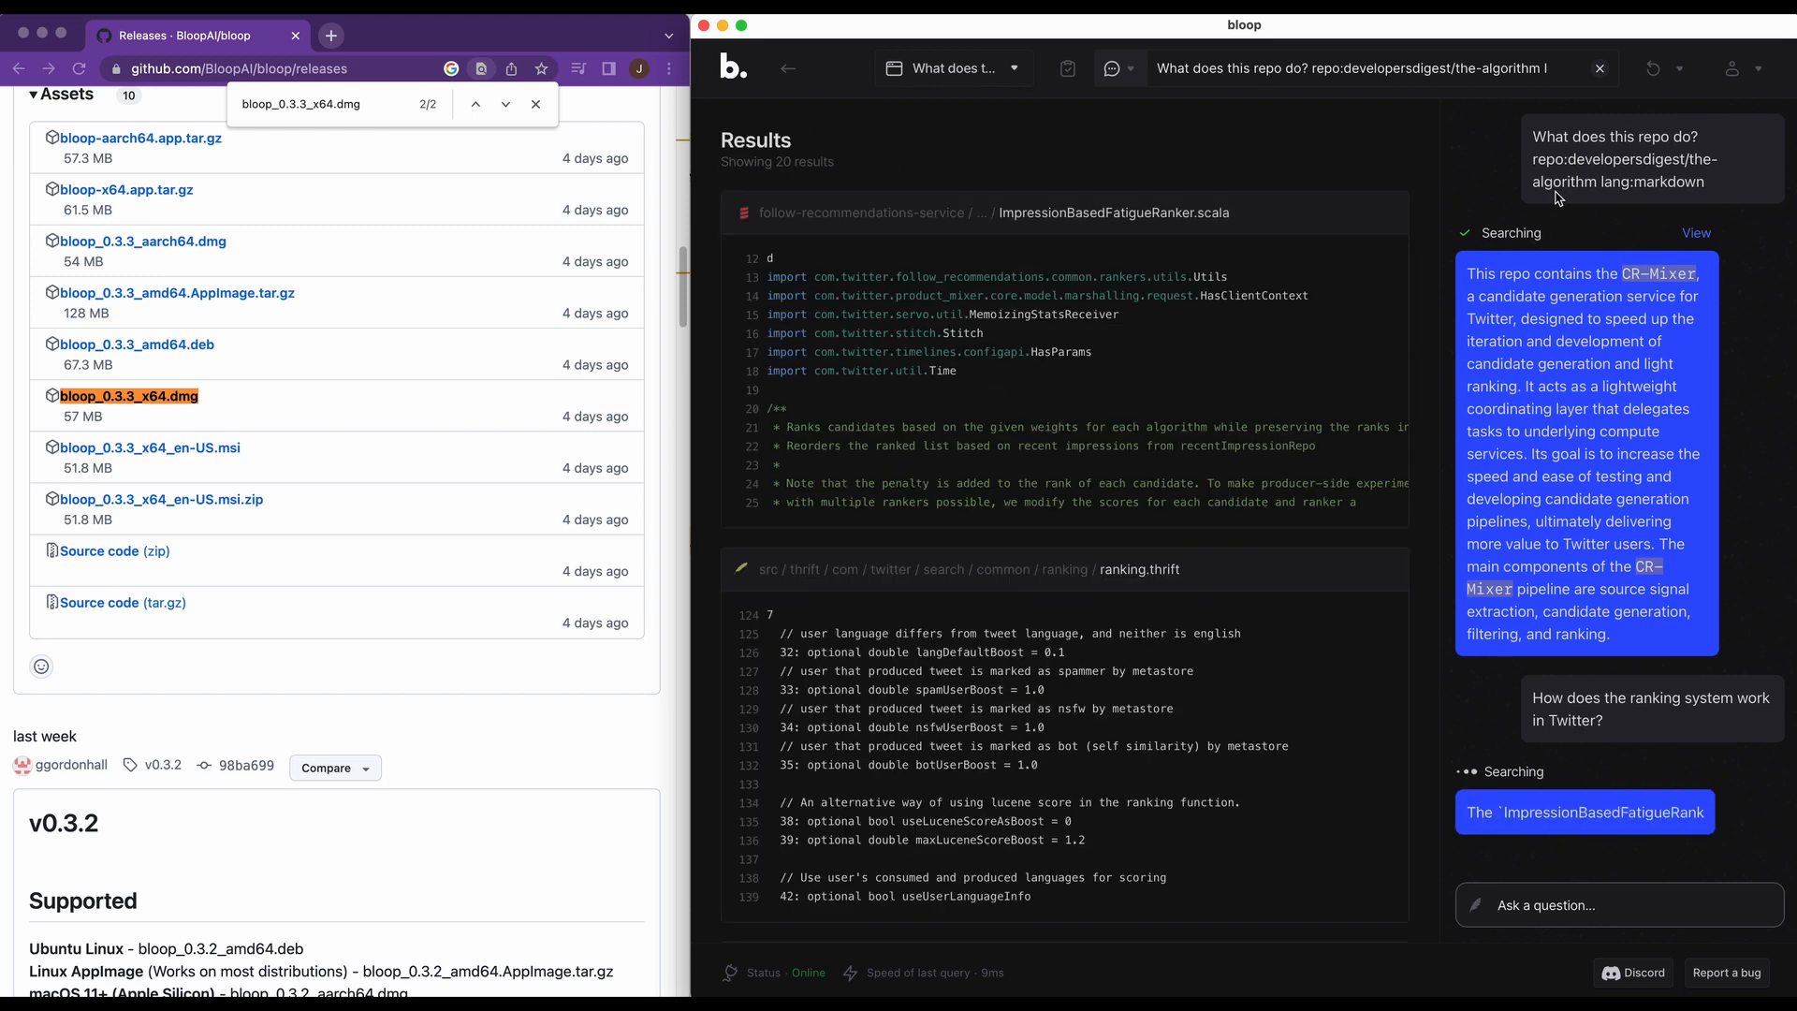
scroll("down", 3)
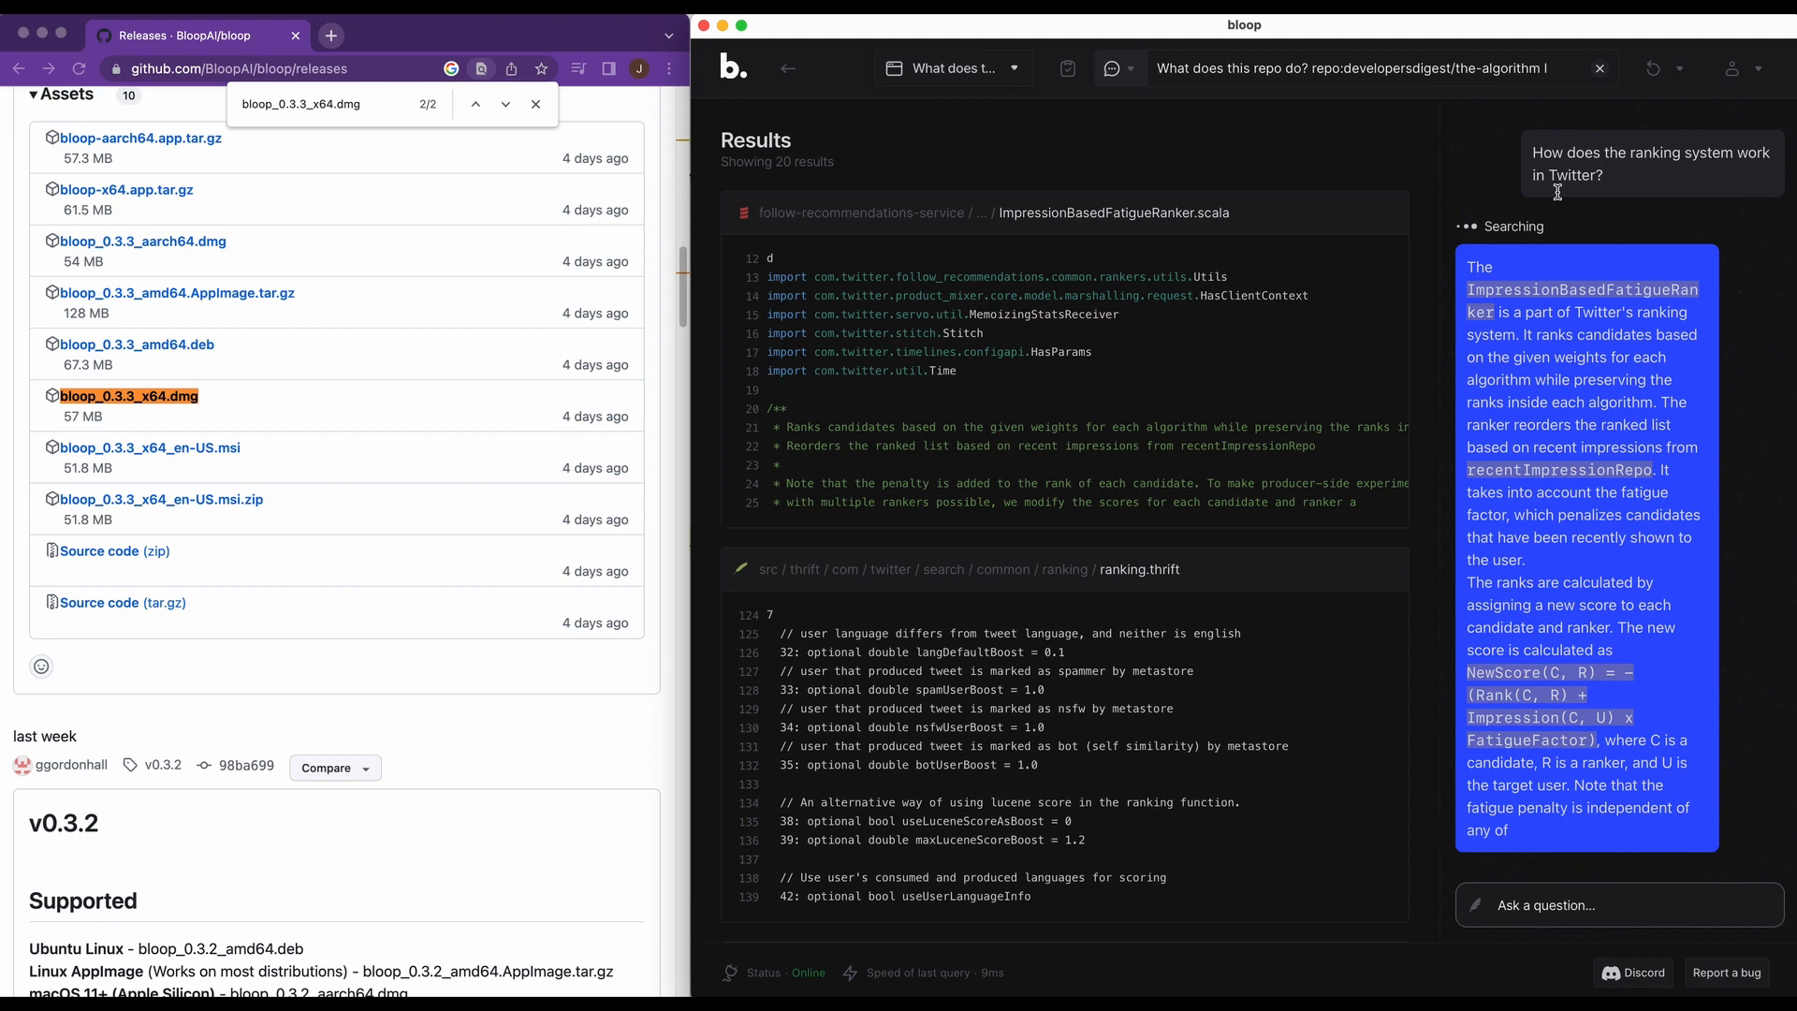
scroll("down", 3)
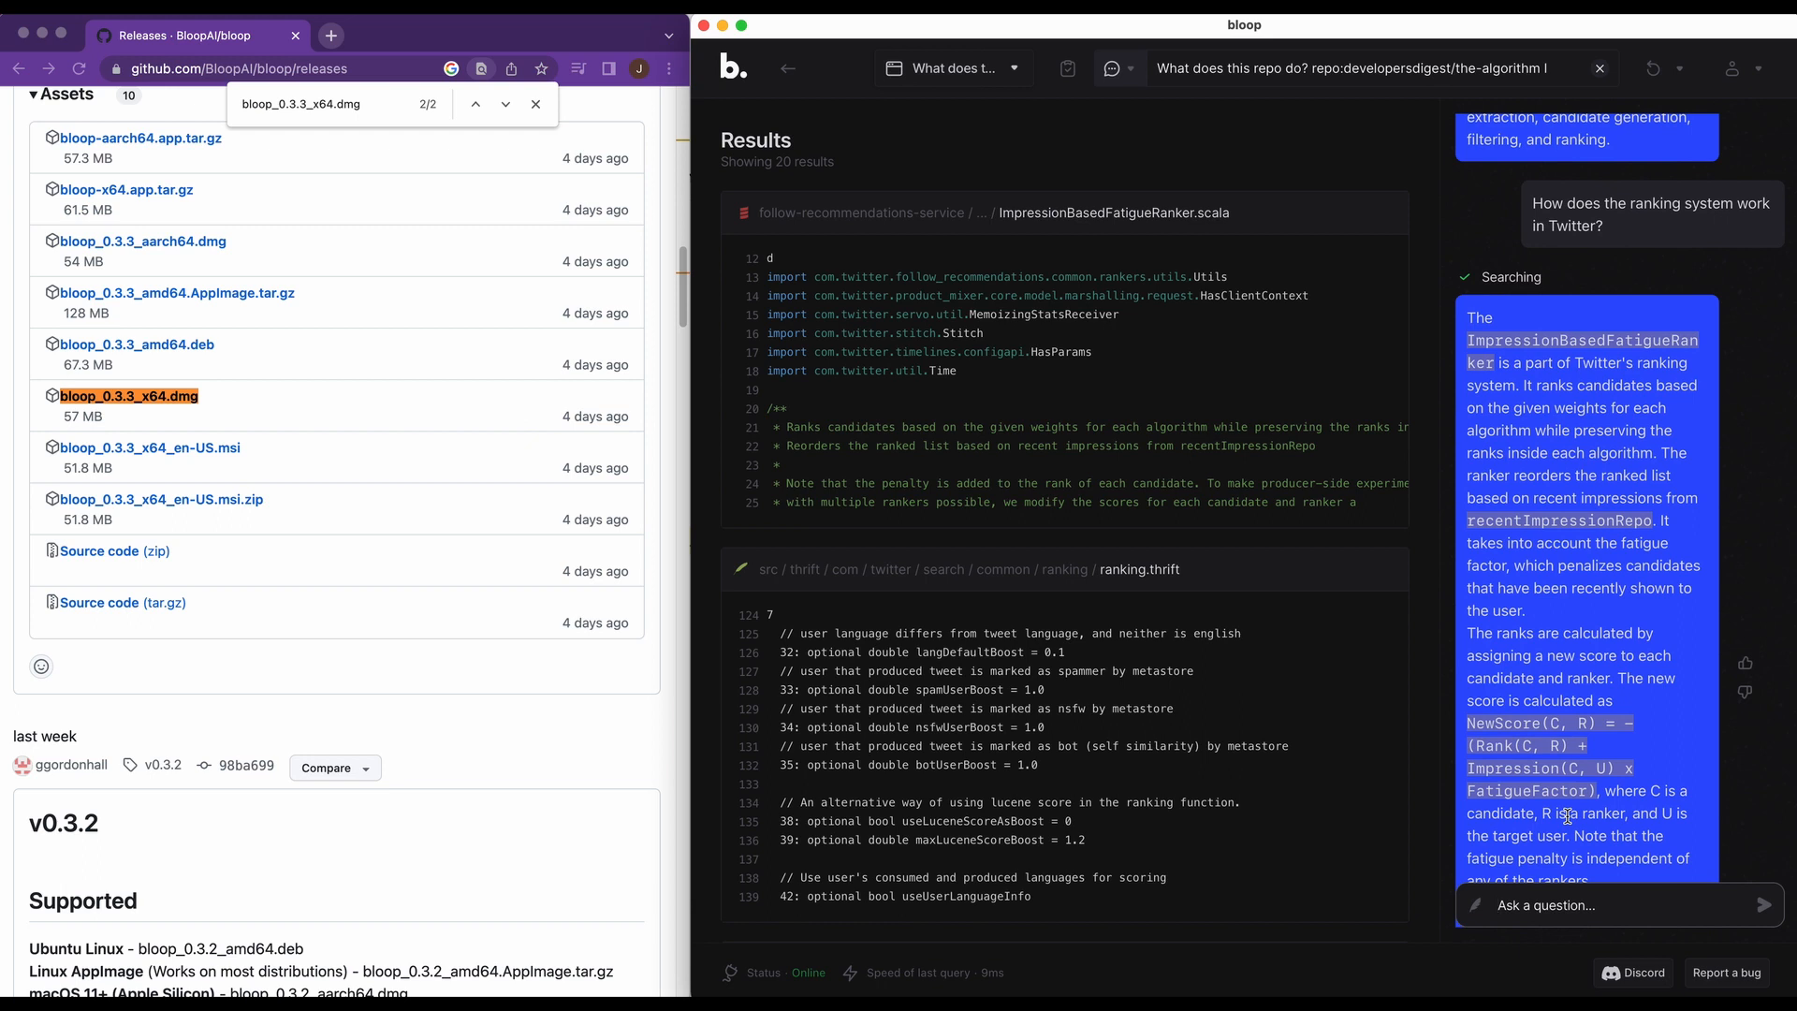
Go from the releases page to the BloopAI/bloop repository and browse its README
scroll("up", 3)
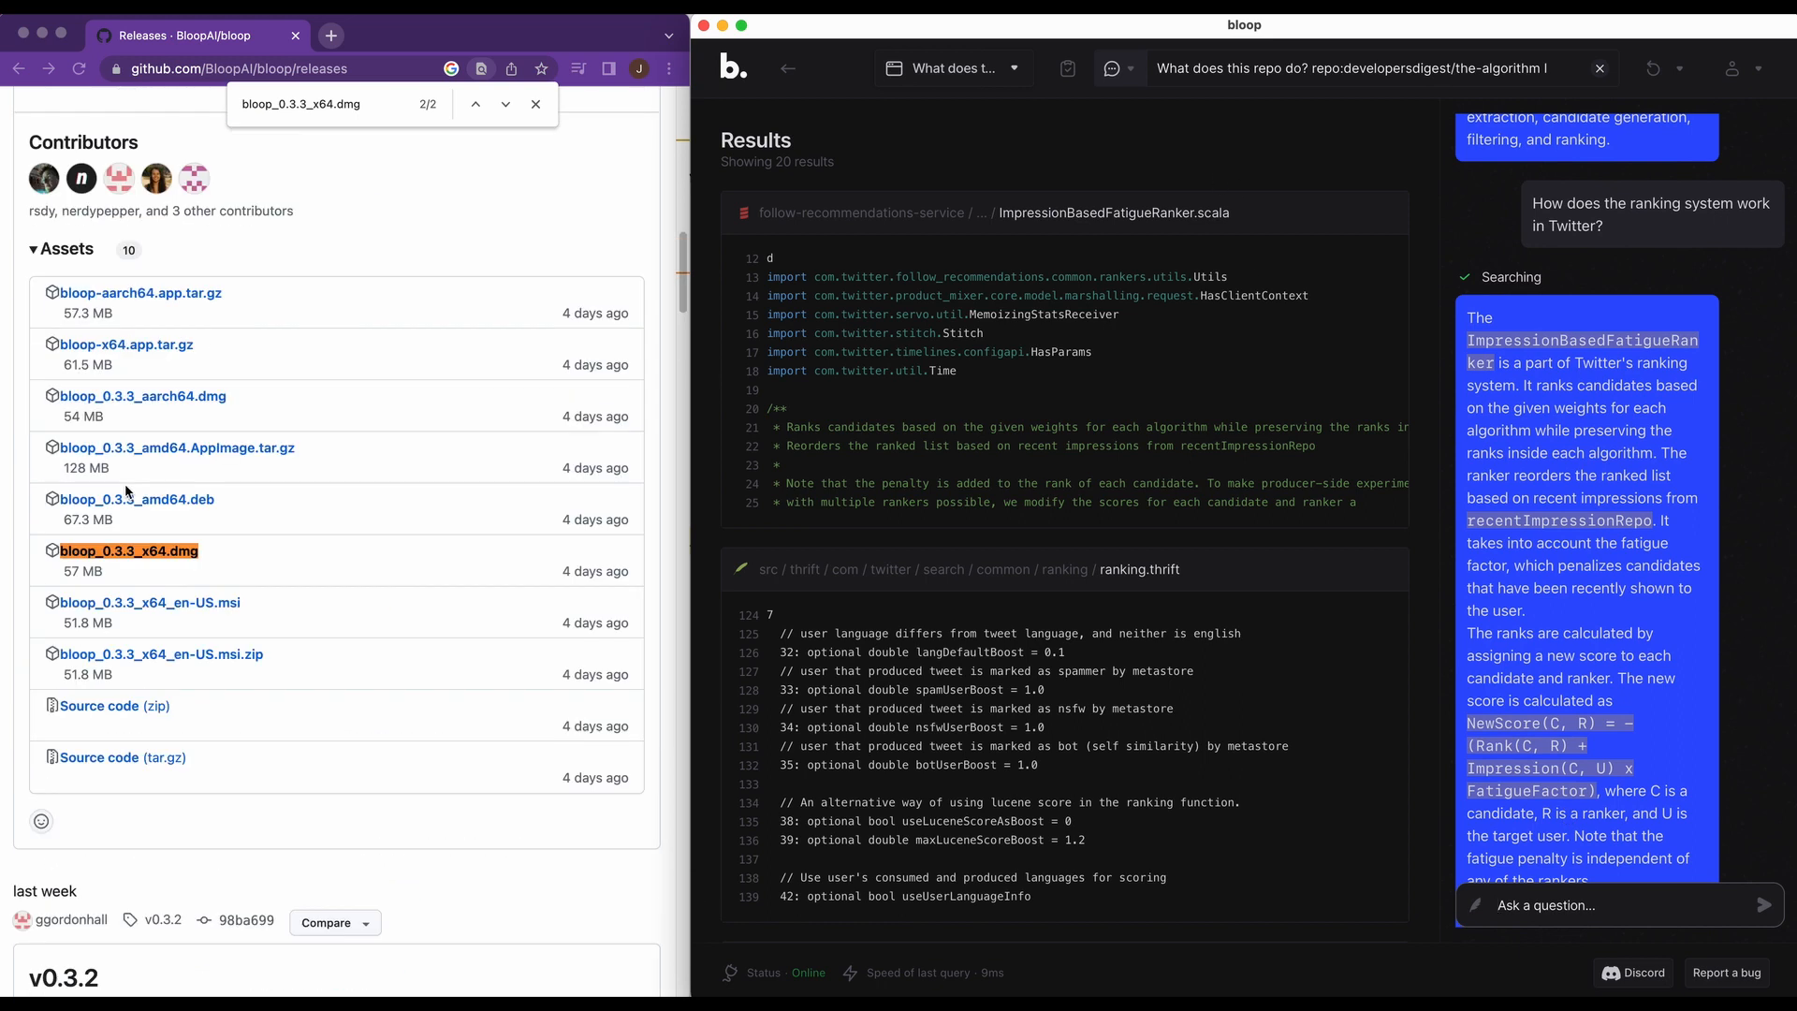
scroll("up", 3)
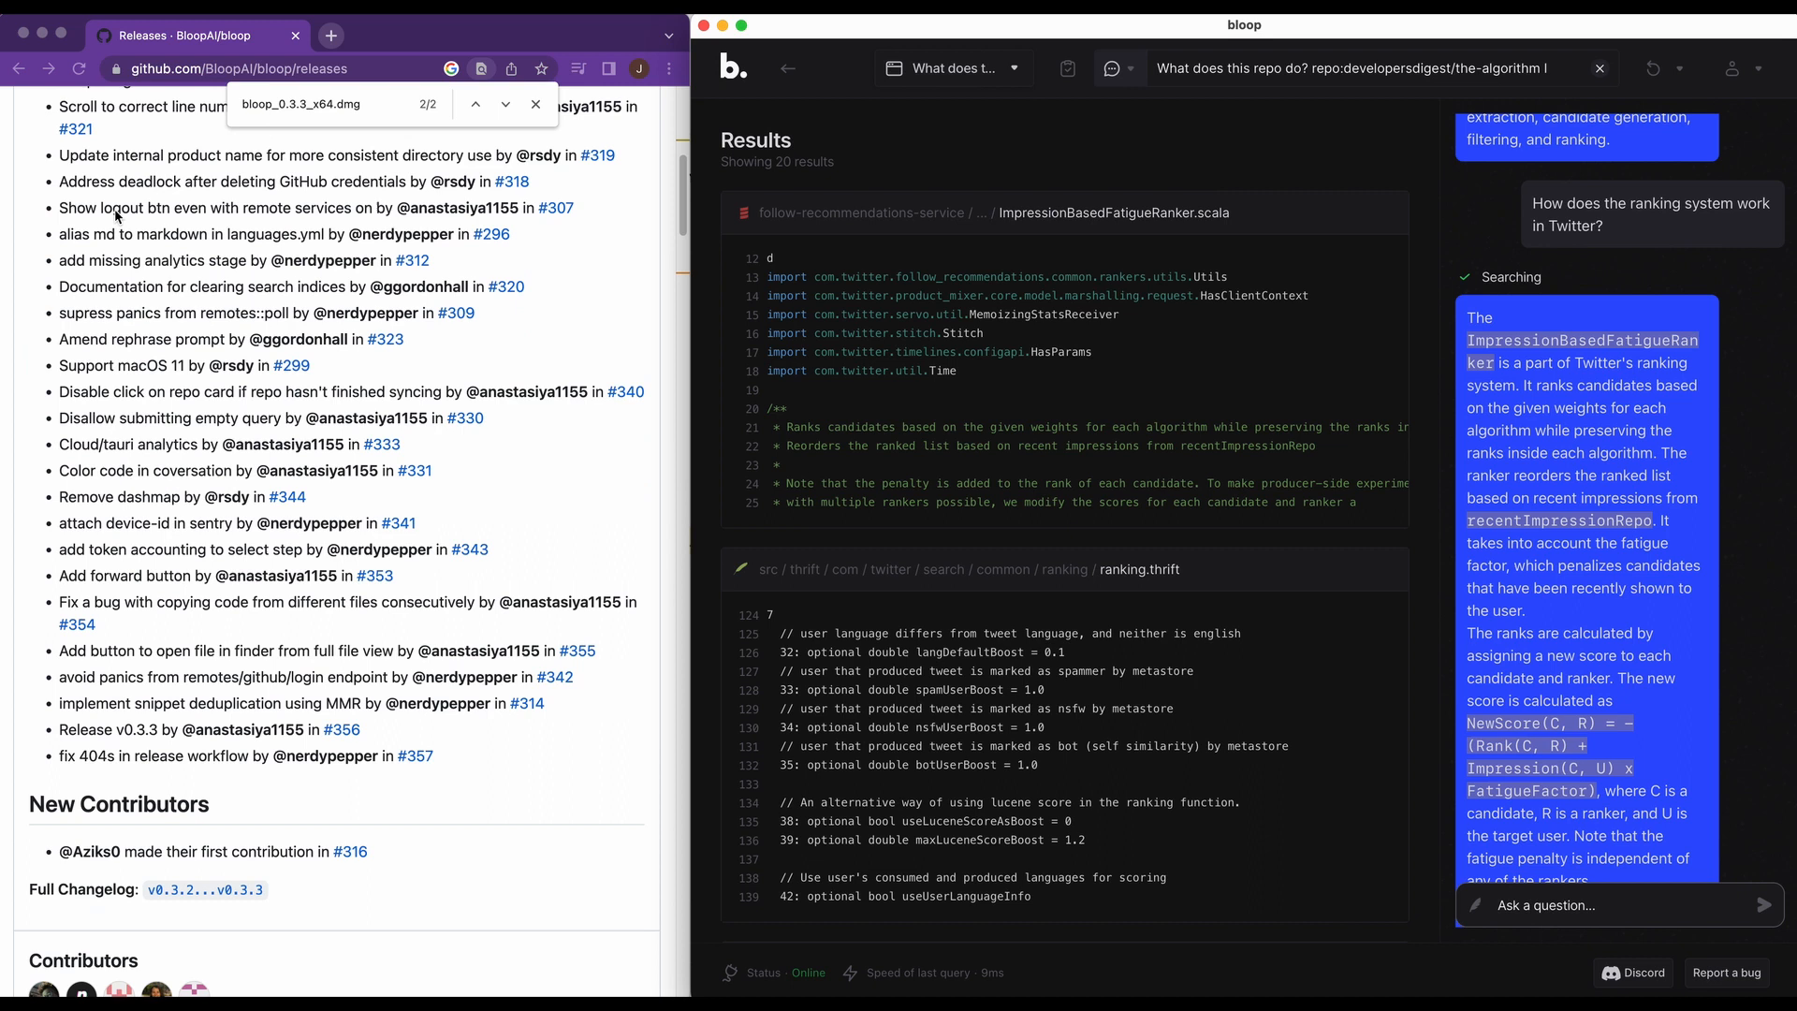
left_click(18, 68)
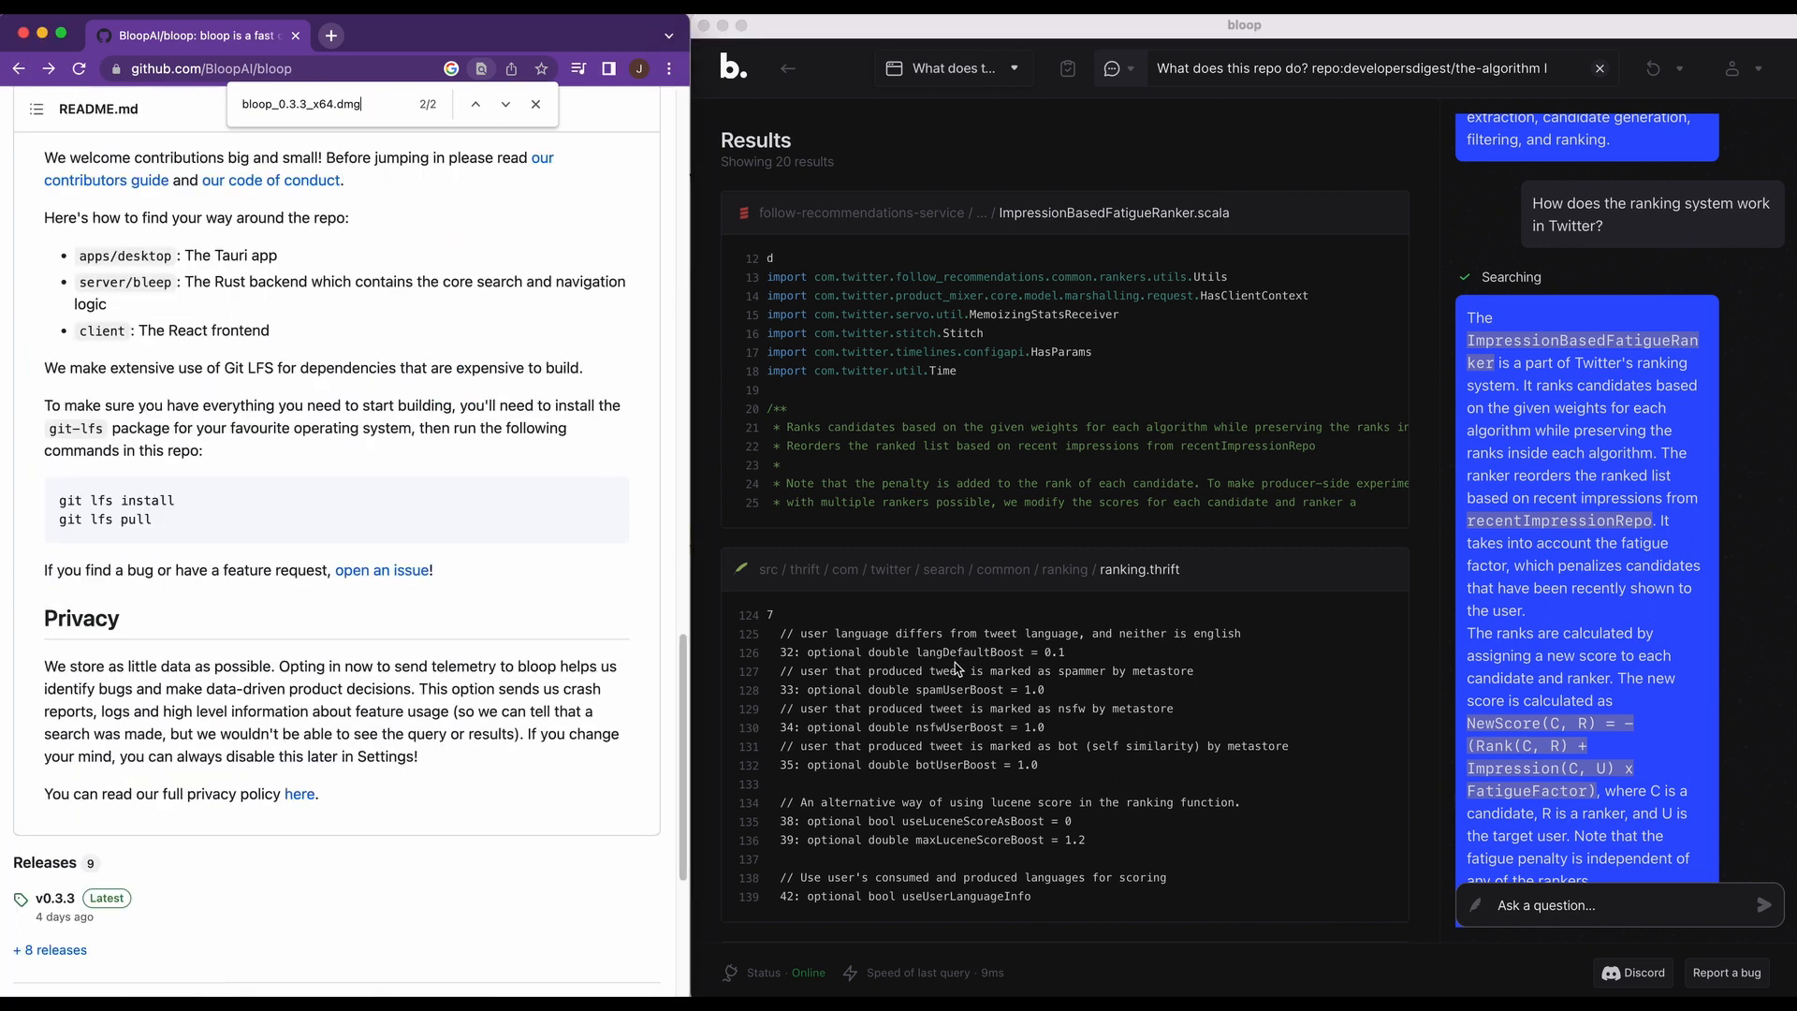
scroll("down", 3)
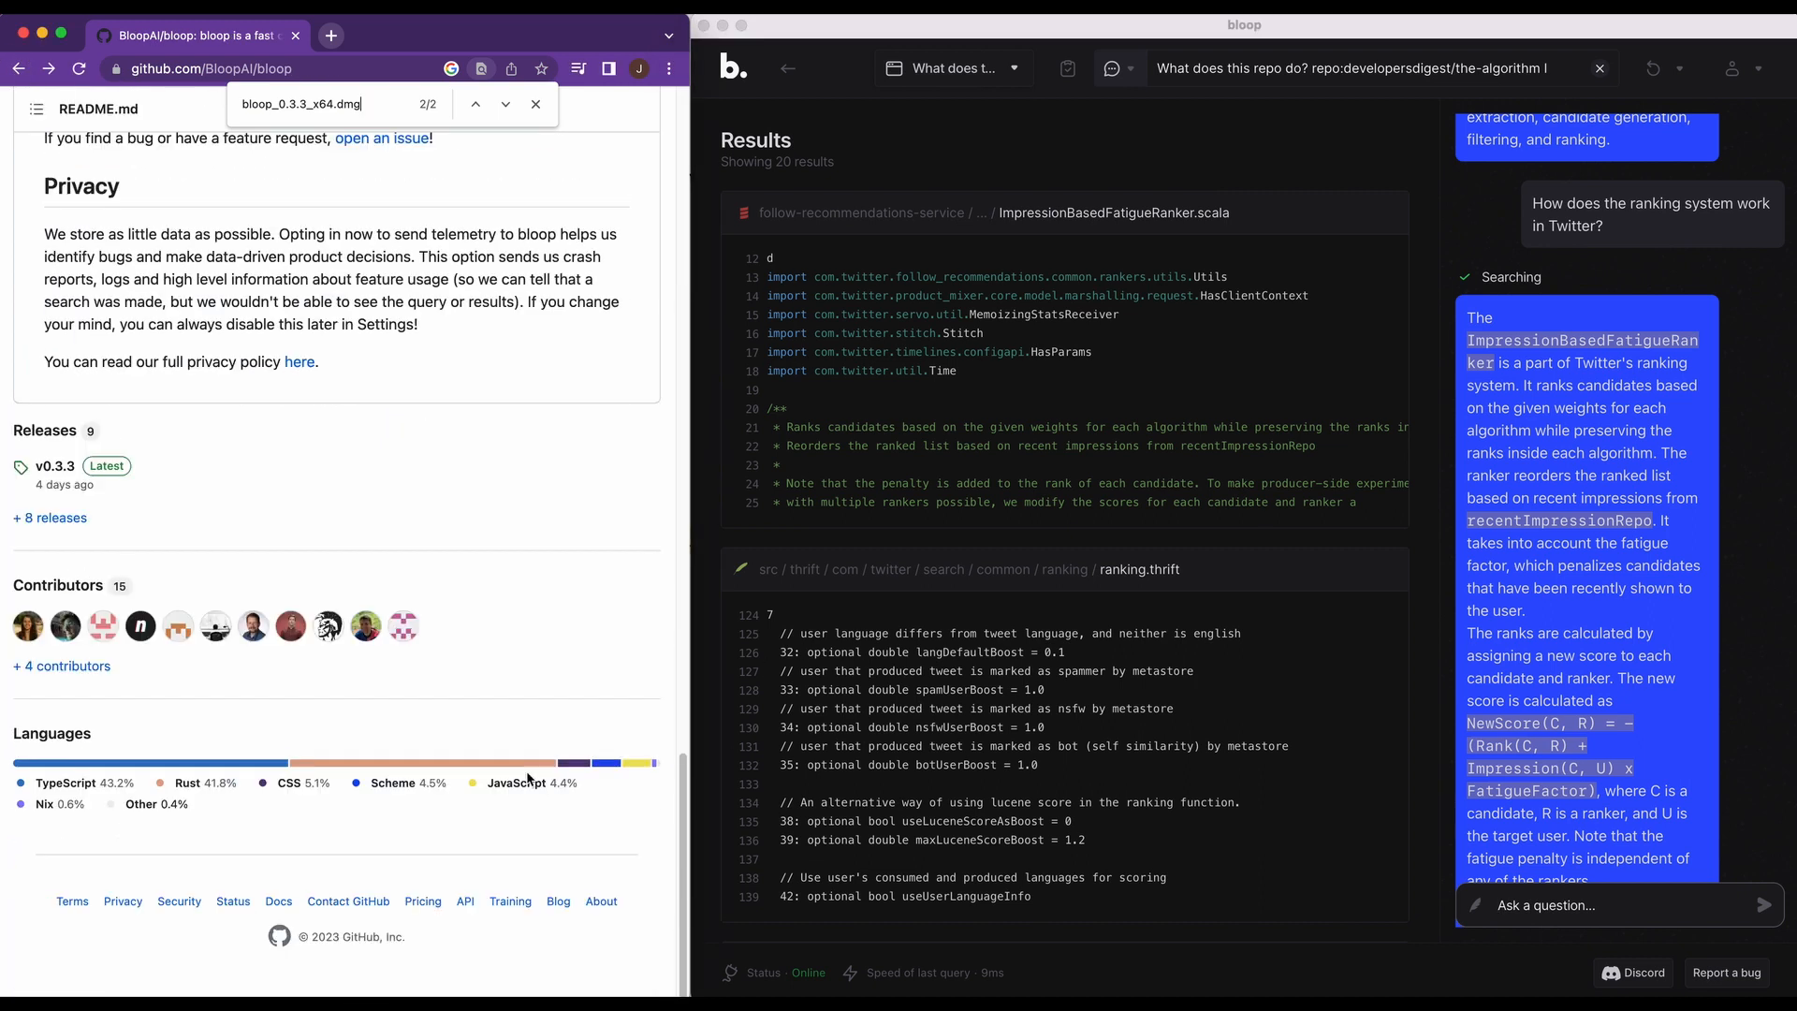
scroll("up", 3)
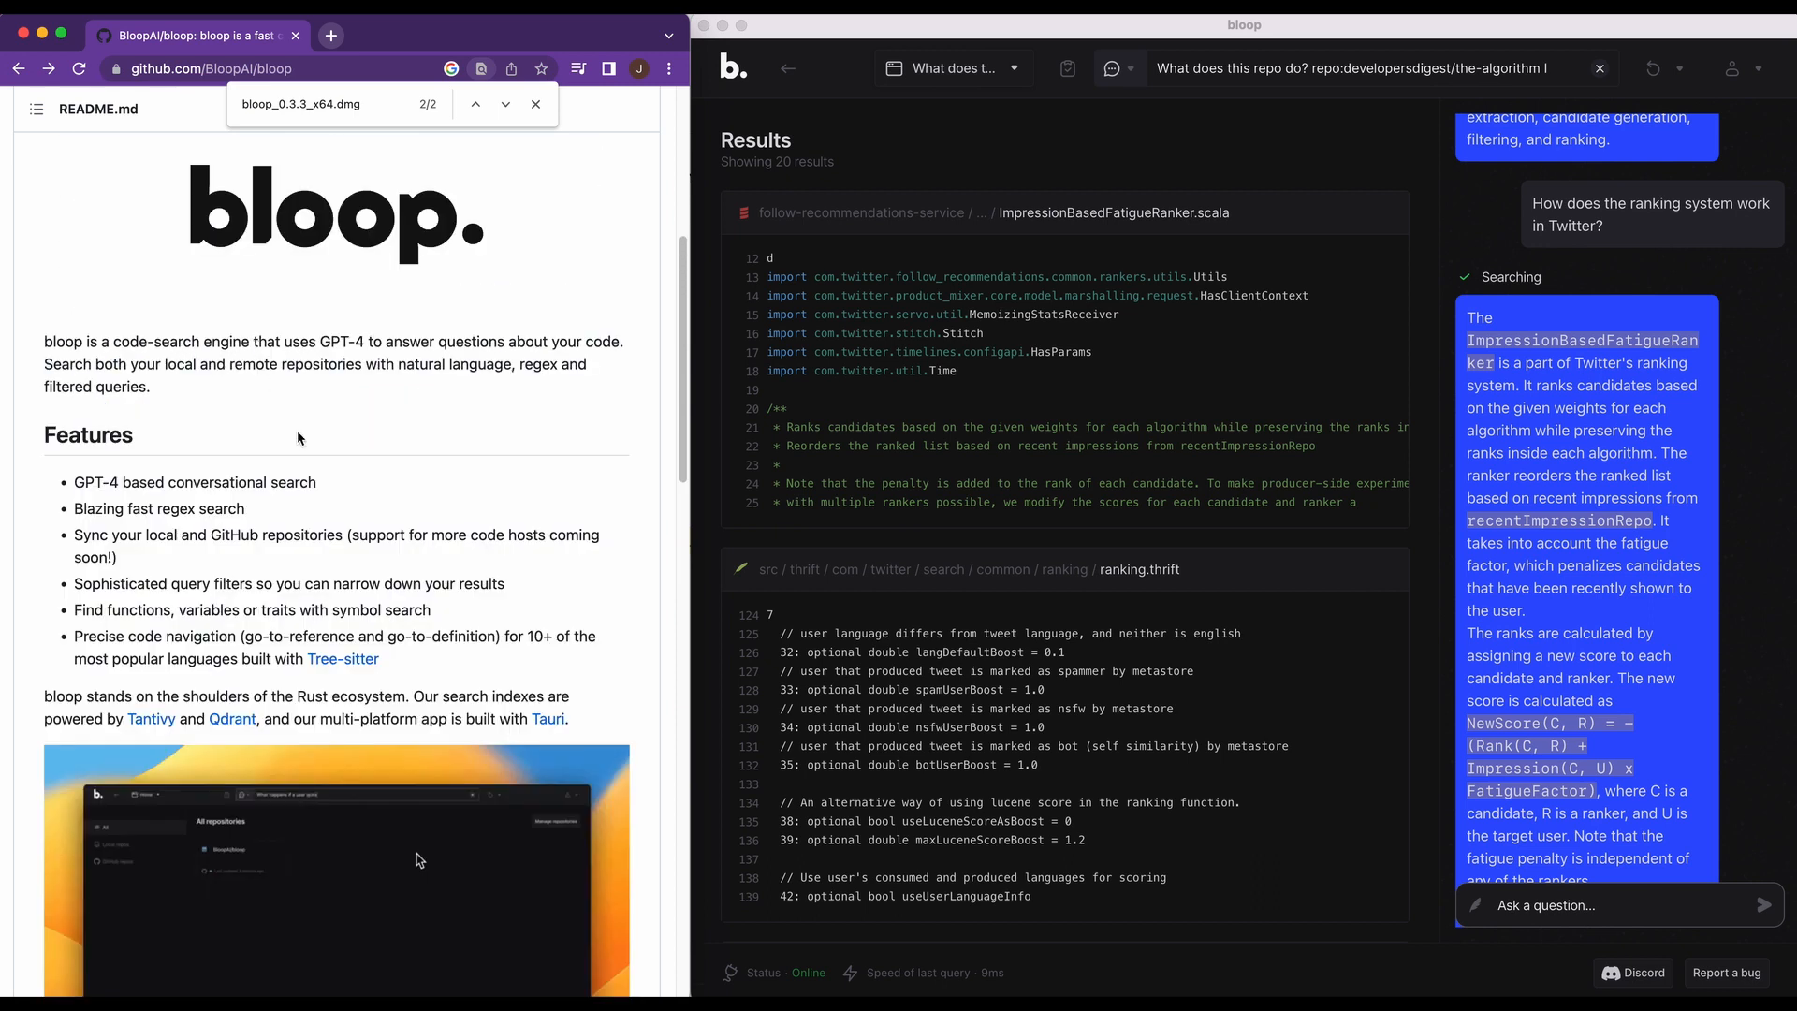
scroll("down", 3)
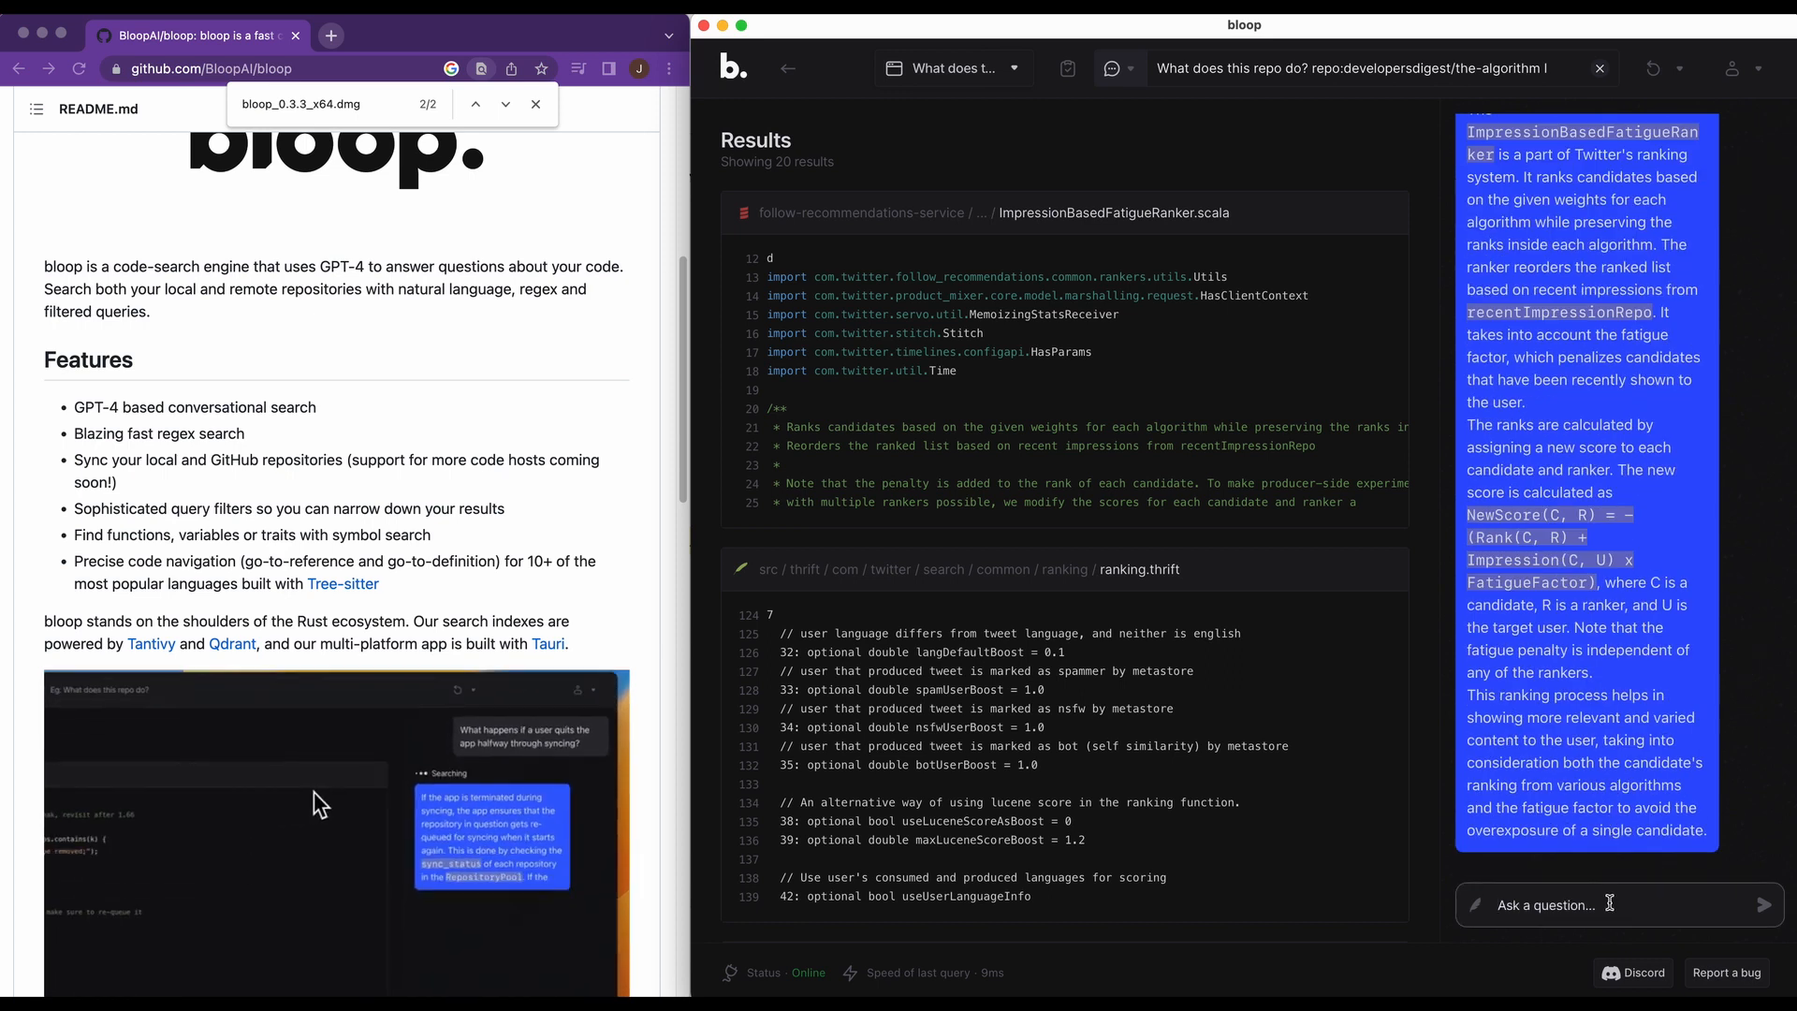
Ask 'How much does a retweet weight on a posts virality' and scroll the answer
type("How do")
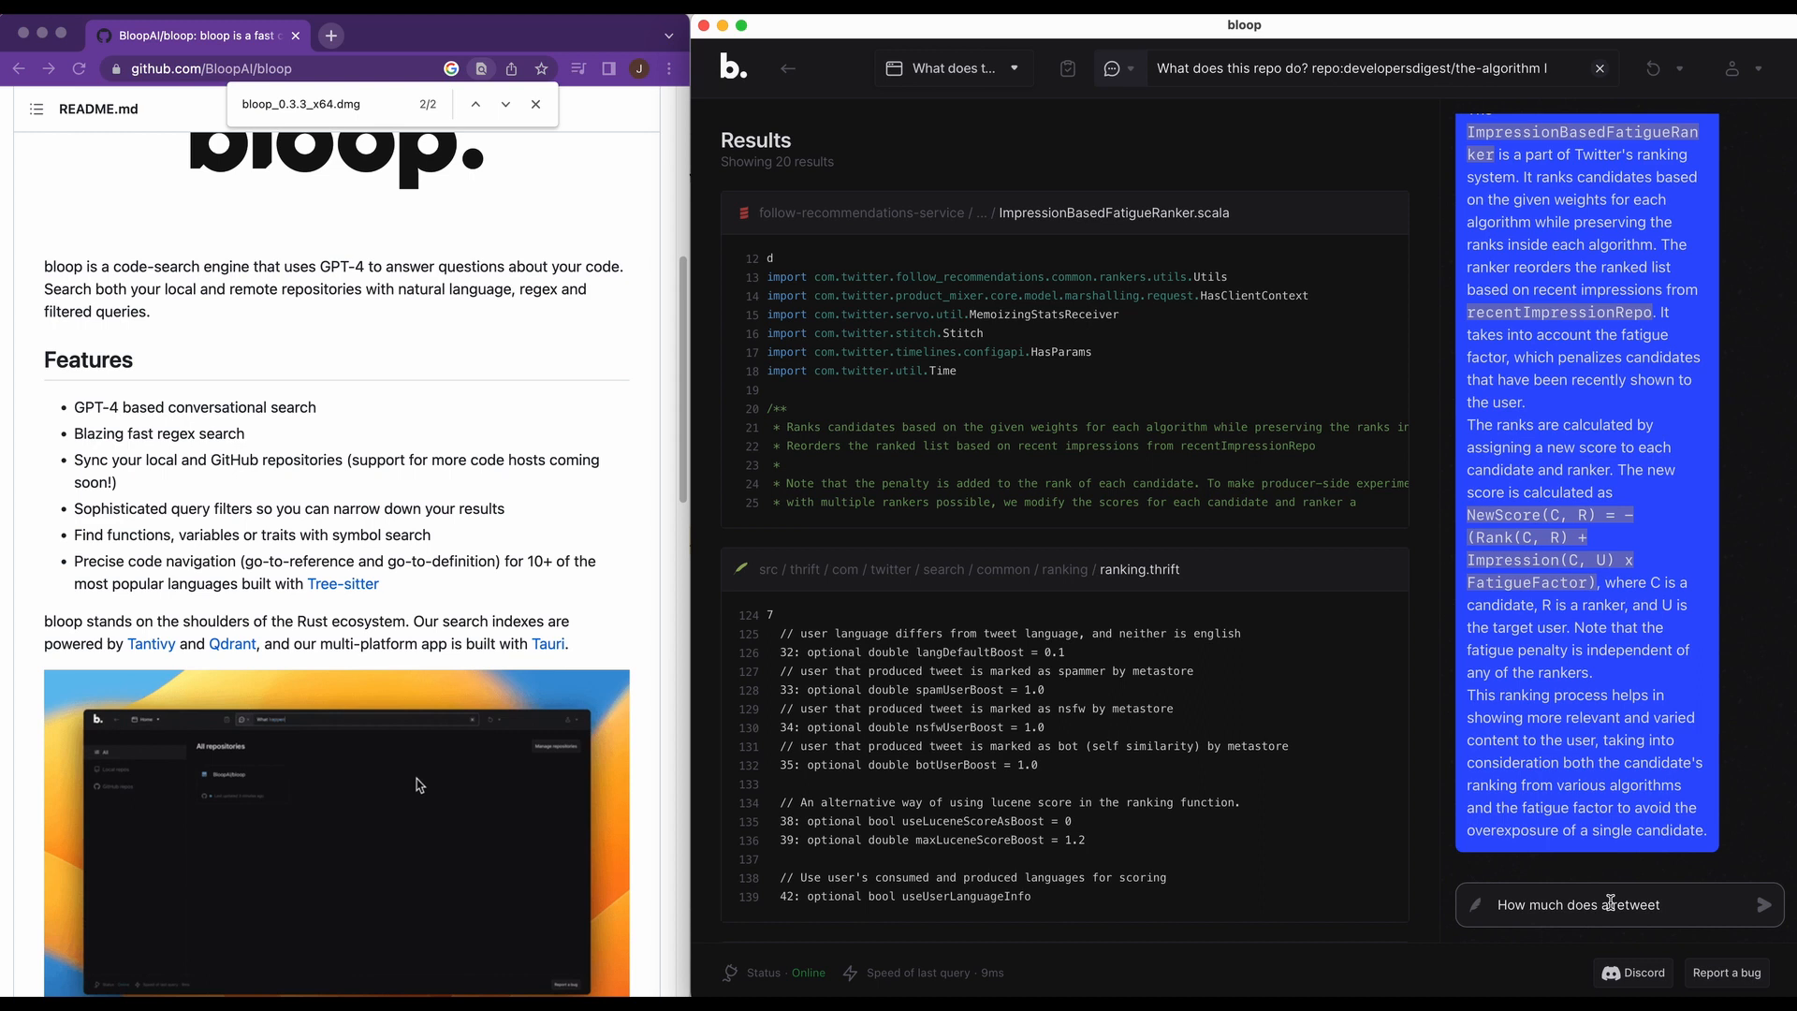
type("weig")
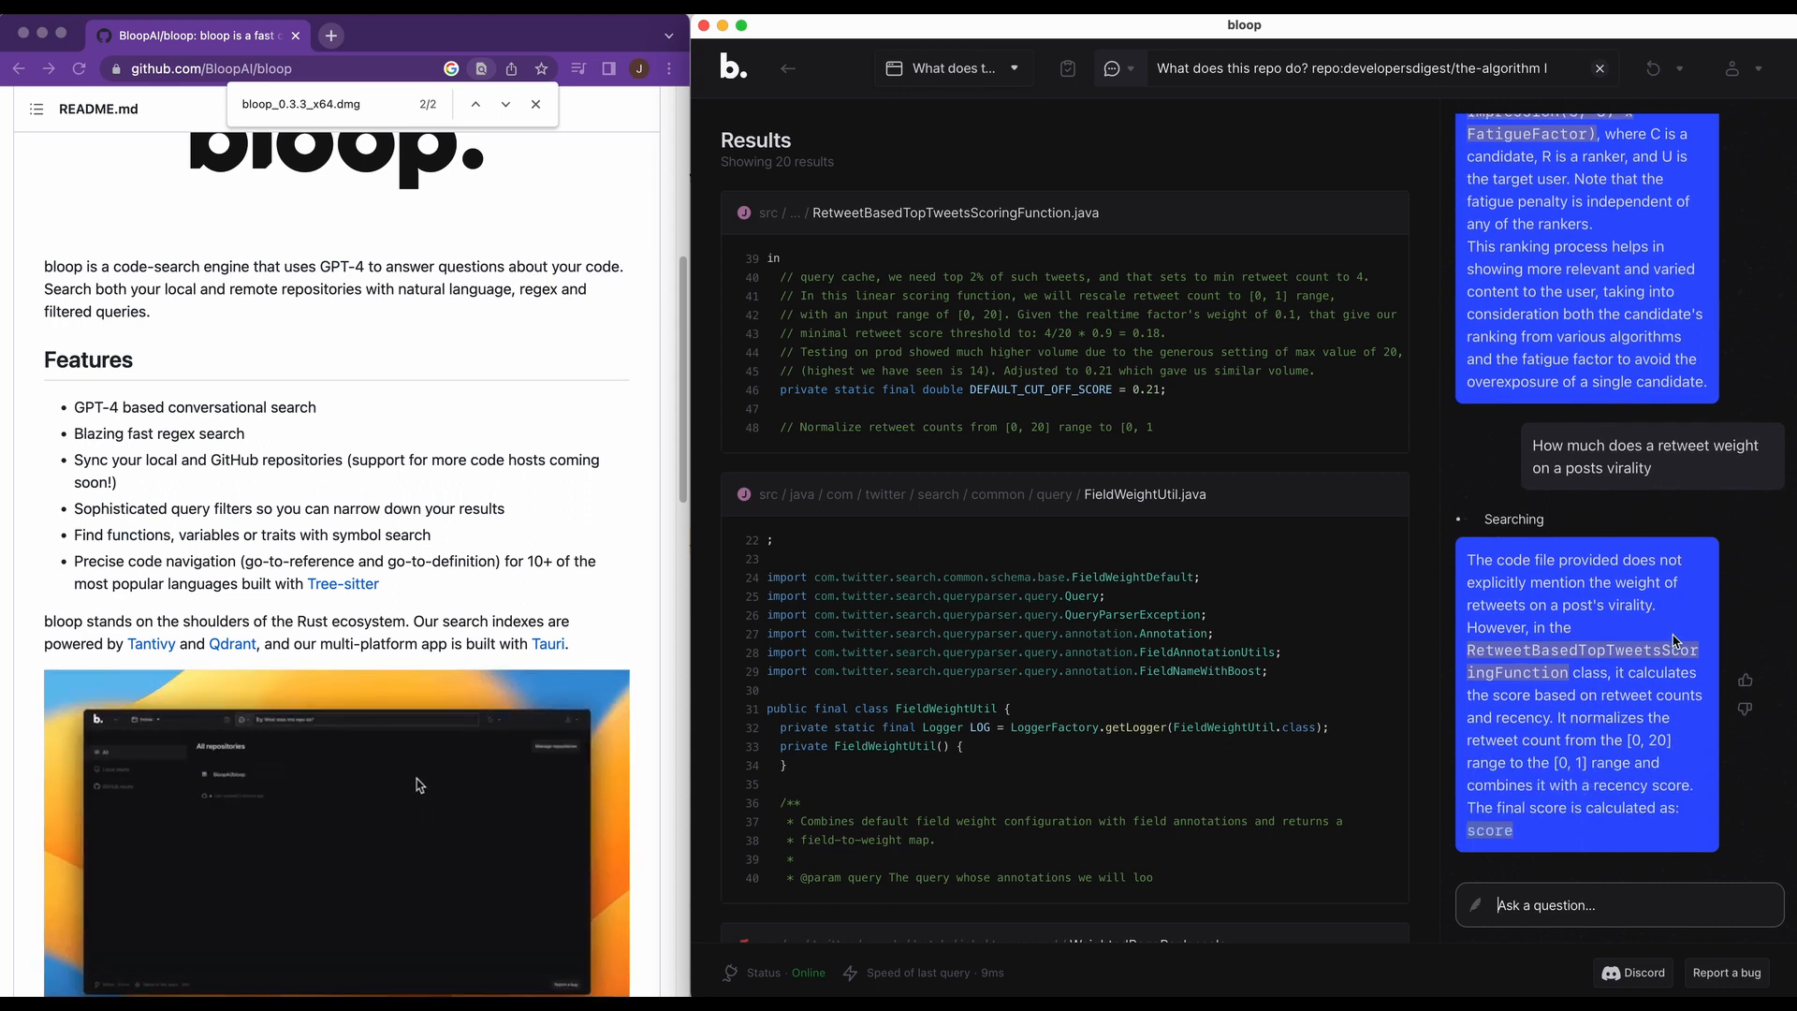
scroll("down", 3)
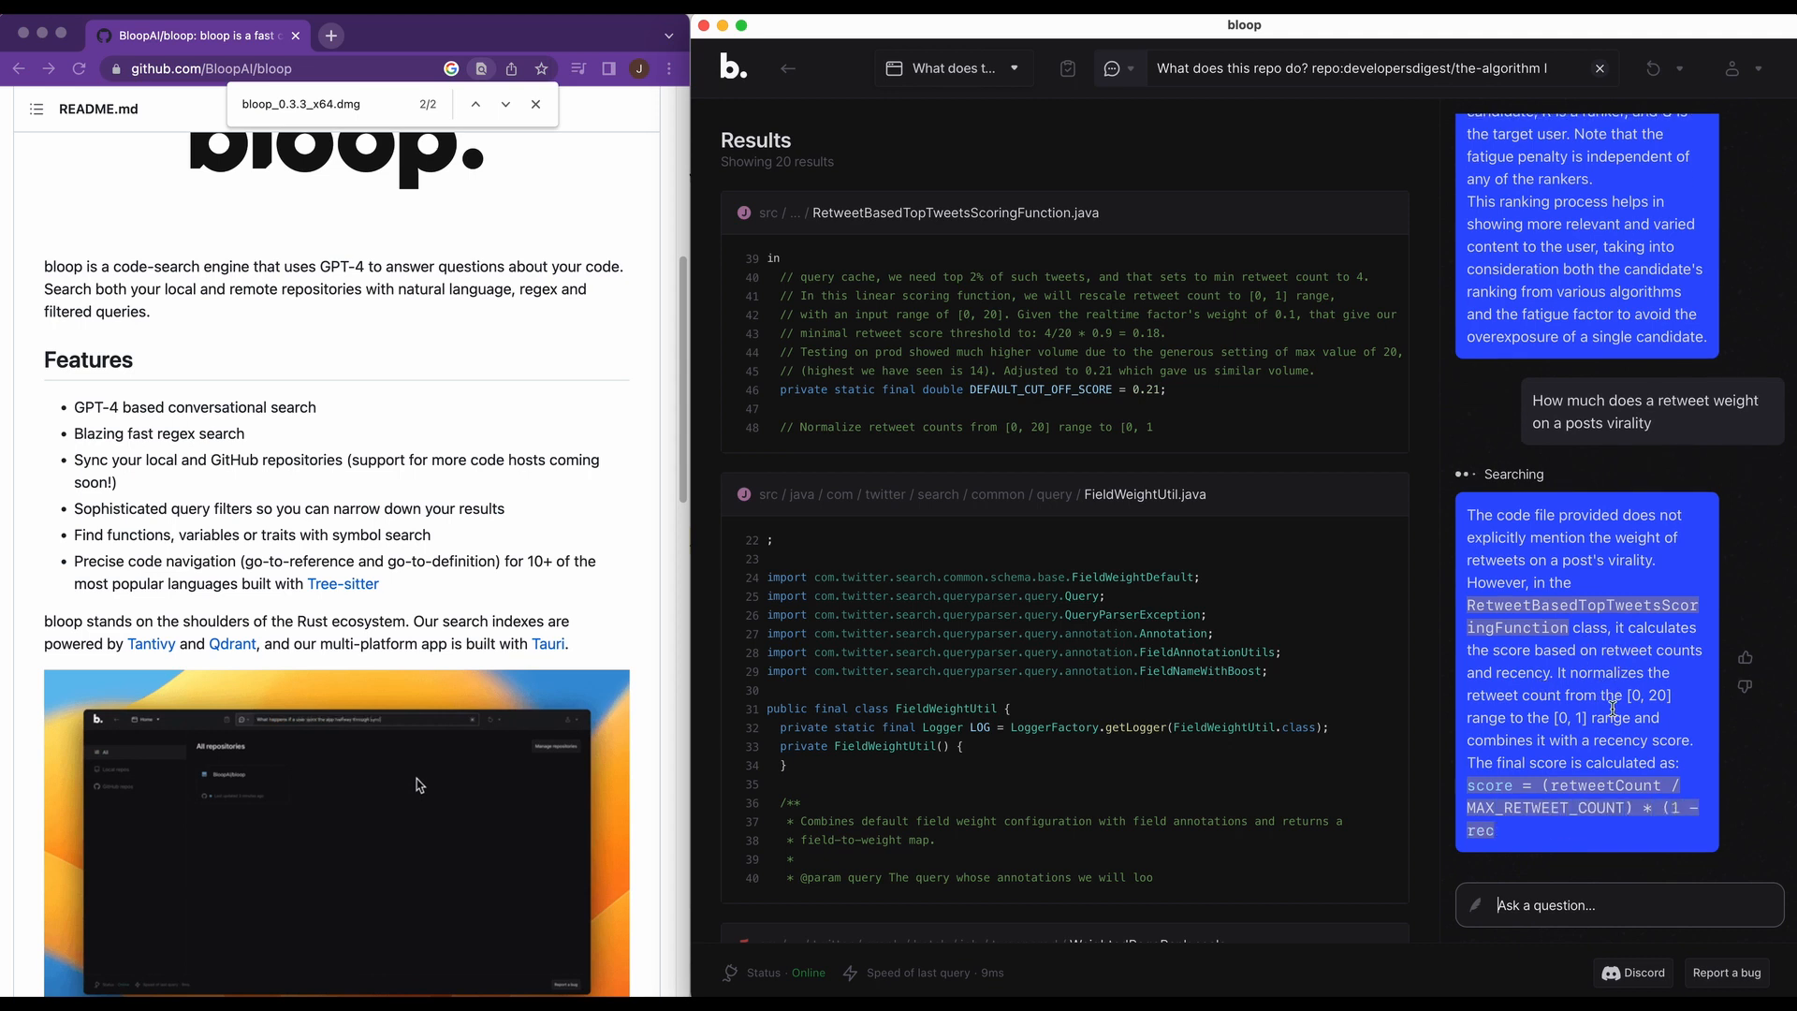